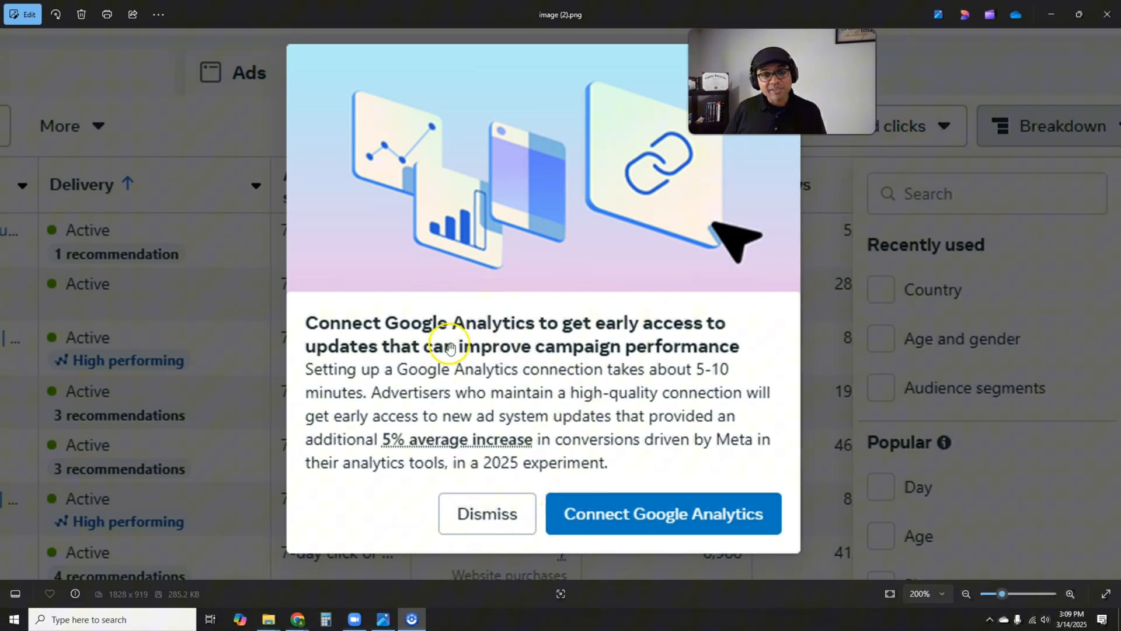
{"action": "mouse_move", "coordinate": [600, 336]}
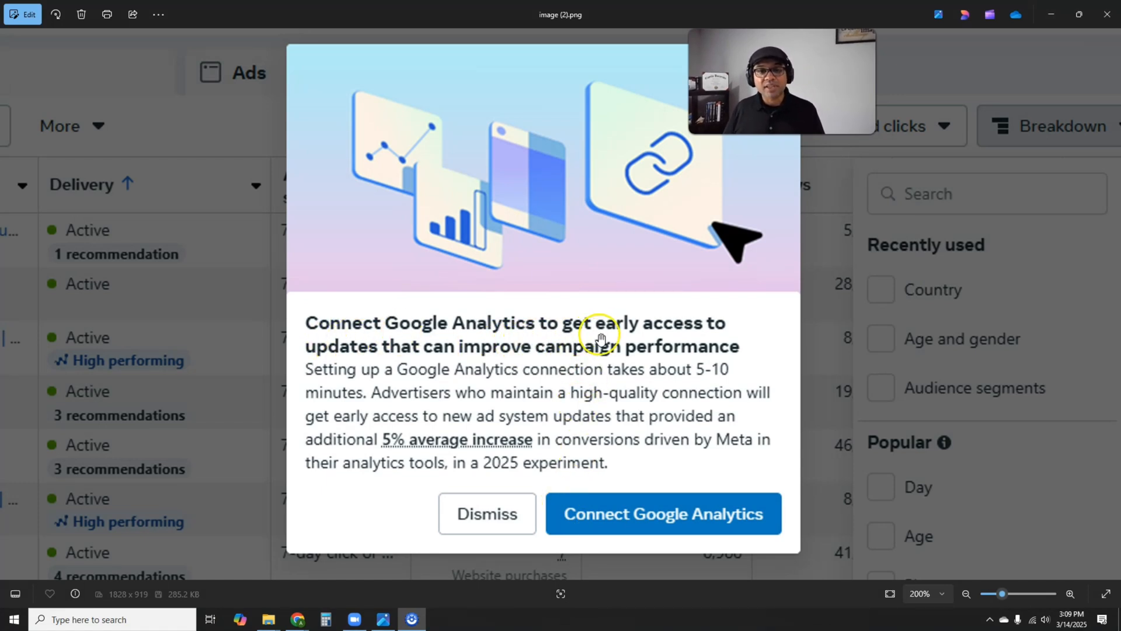
{"action": "mouse_move", "coordinate": [493, 361]}
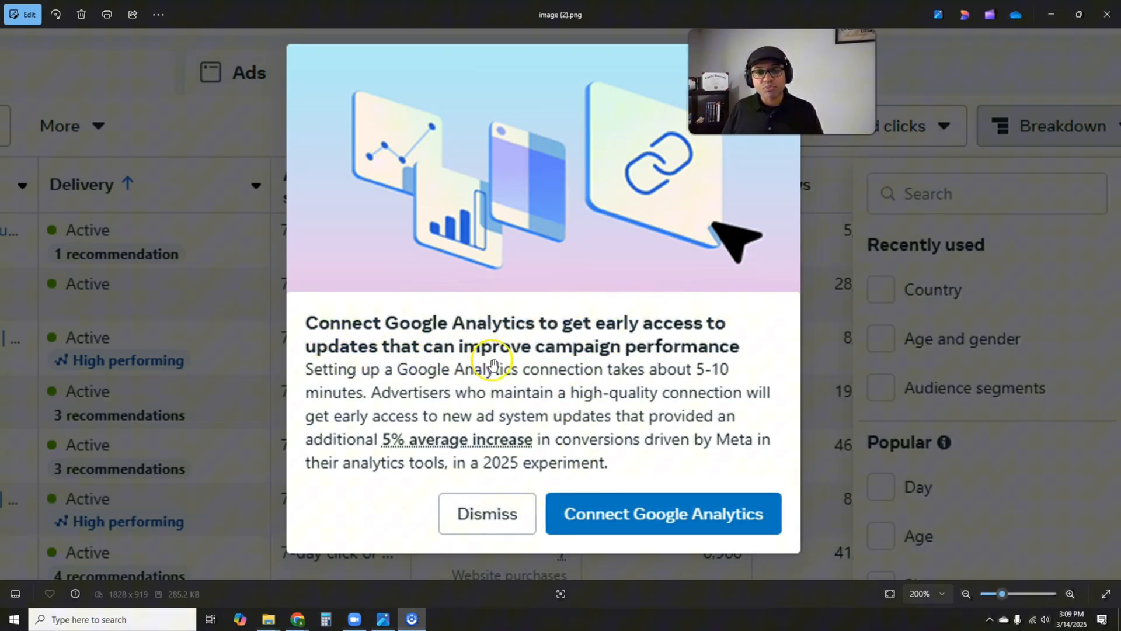
{"action": "mouse_move", "coordinate": [432, 387]}
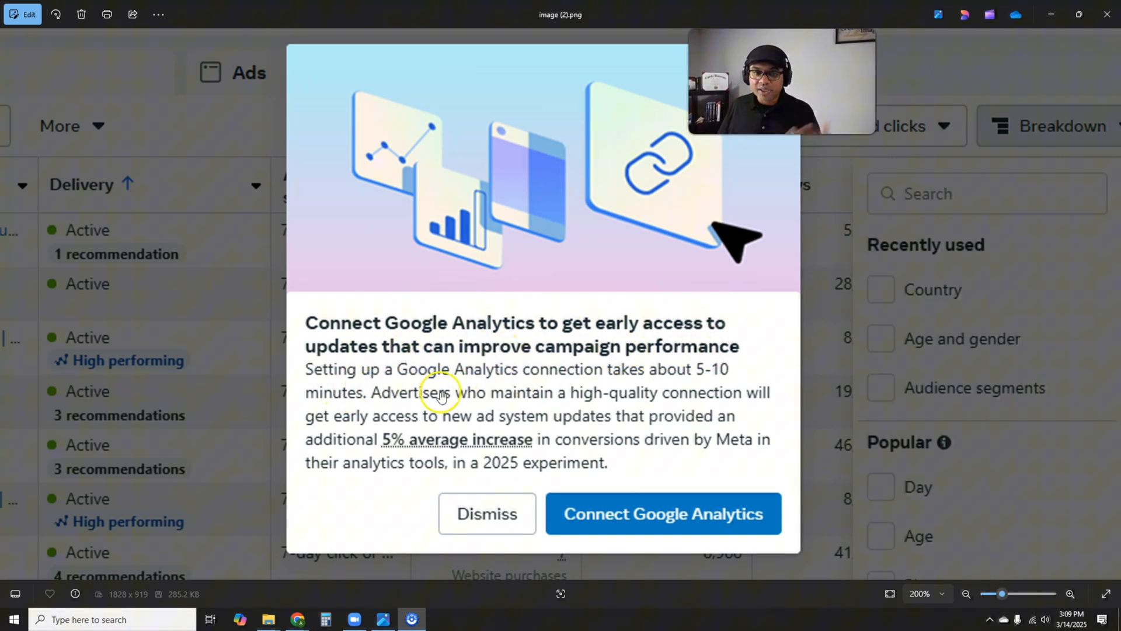
{"action": "mouse_move", "coordinate": [558, 286]}
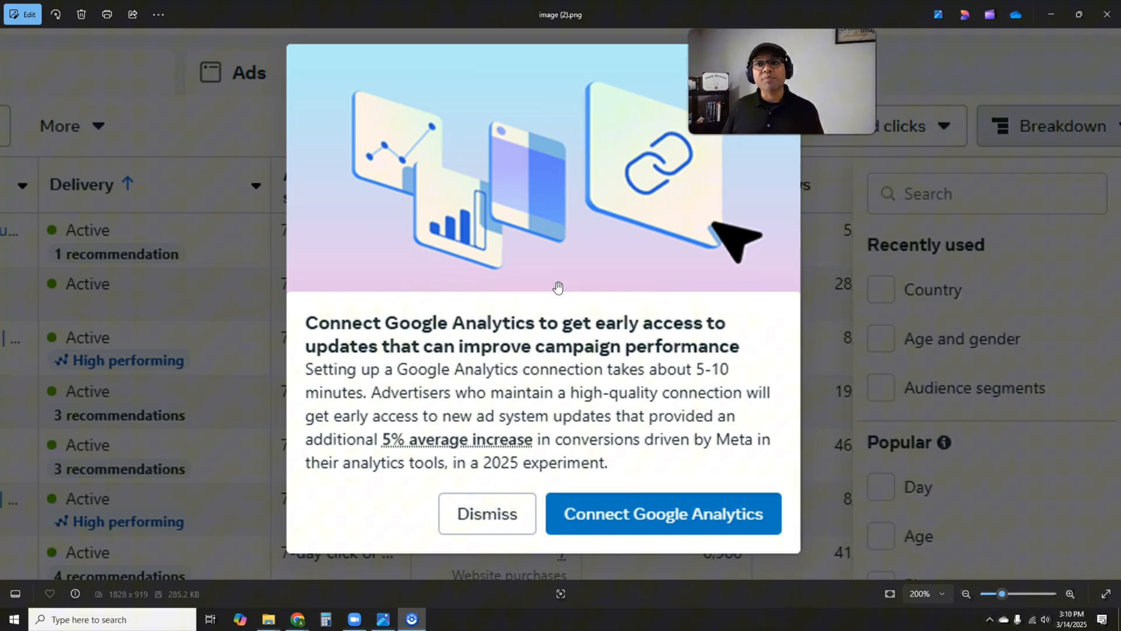
{"action": "mouse_move", "coordinate": [520, 299]}
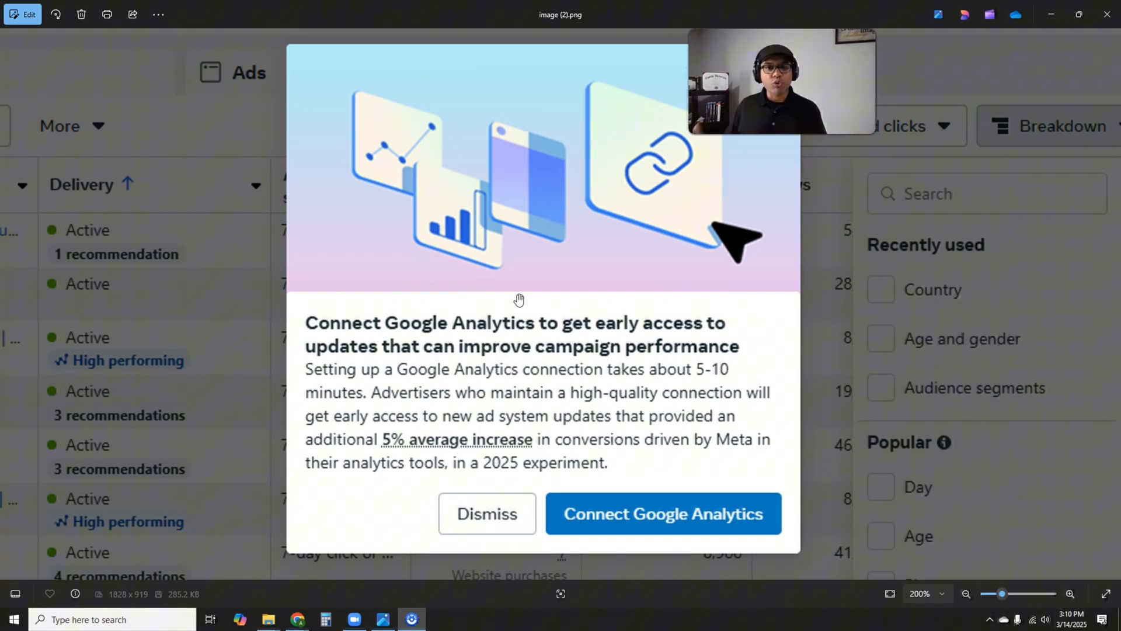
{"action": "mouse_move", "coordinate": [418, 295]}
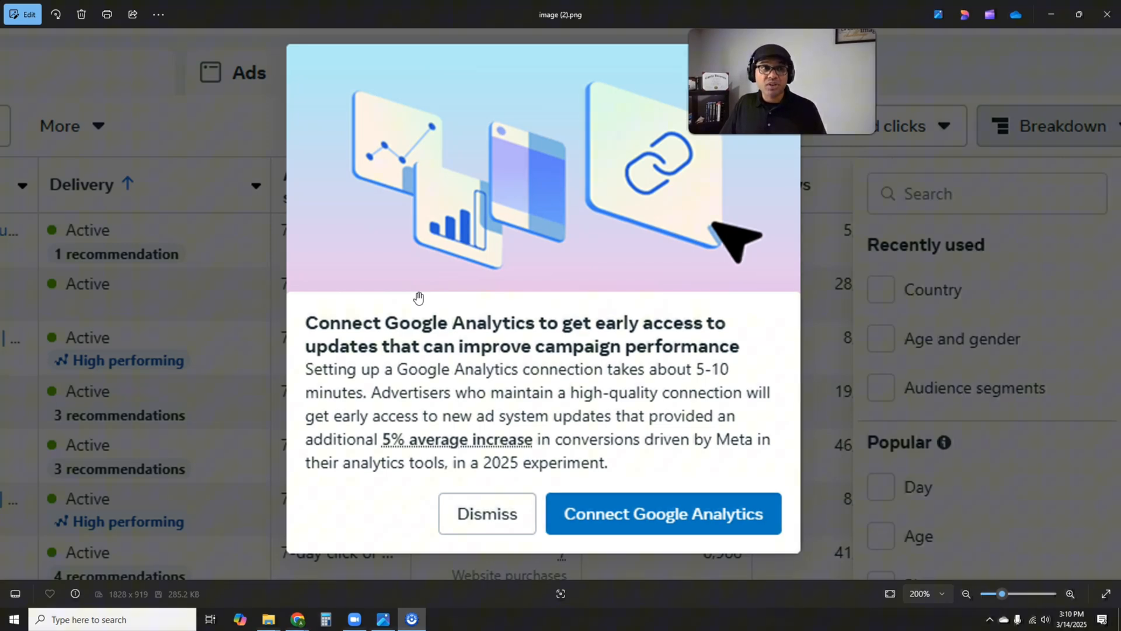
{"action": "mouse_move", "coordinate": [1050, 15]}
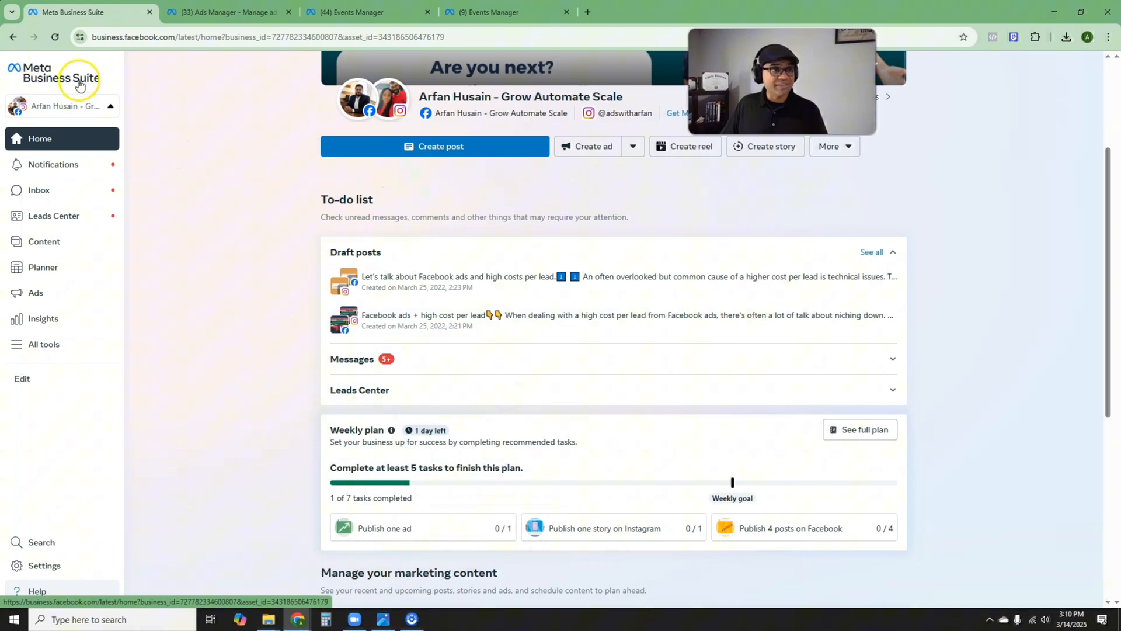
Open Events Manager from the All tools list in Meta Business Suite.
{"action": "left_click", "coordinate": [287, 36]}
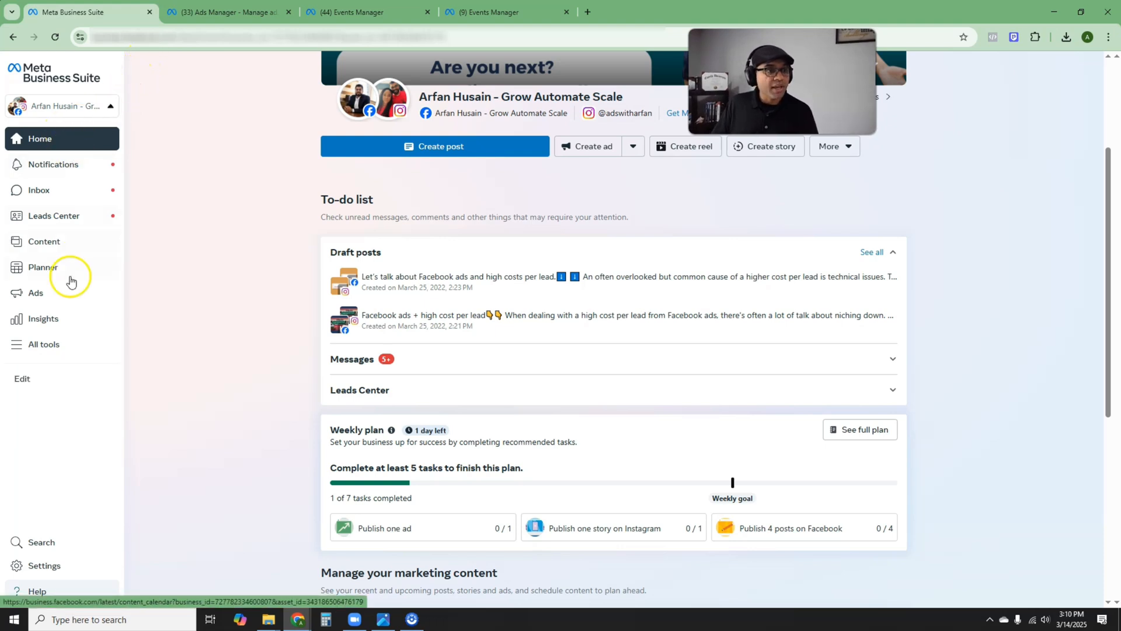
{"action": "left_click", "coordinate": [43, 343]}
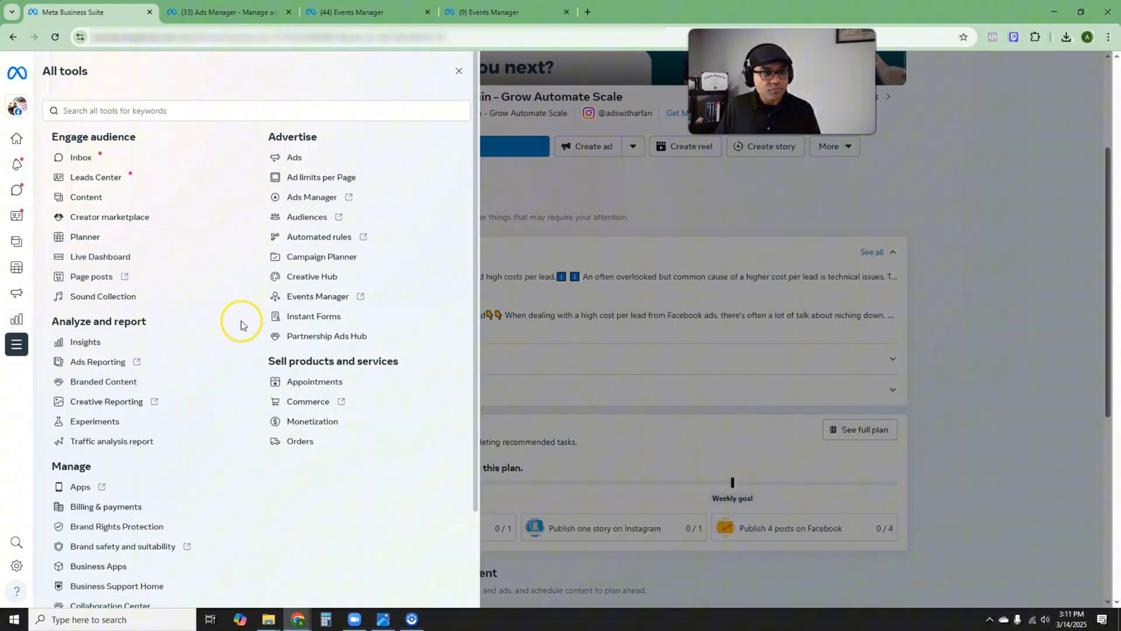
{"action": "mouse_move", "coordinate": [317, 295]}
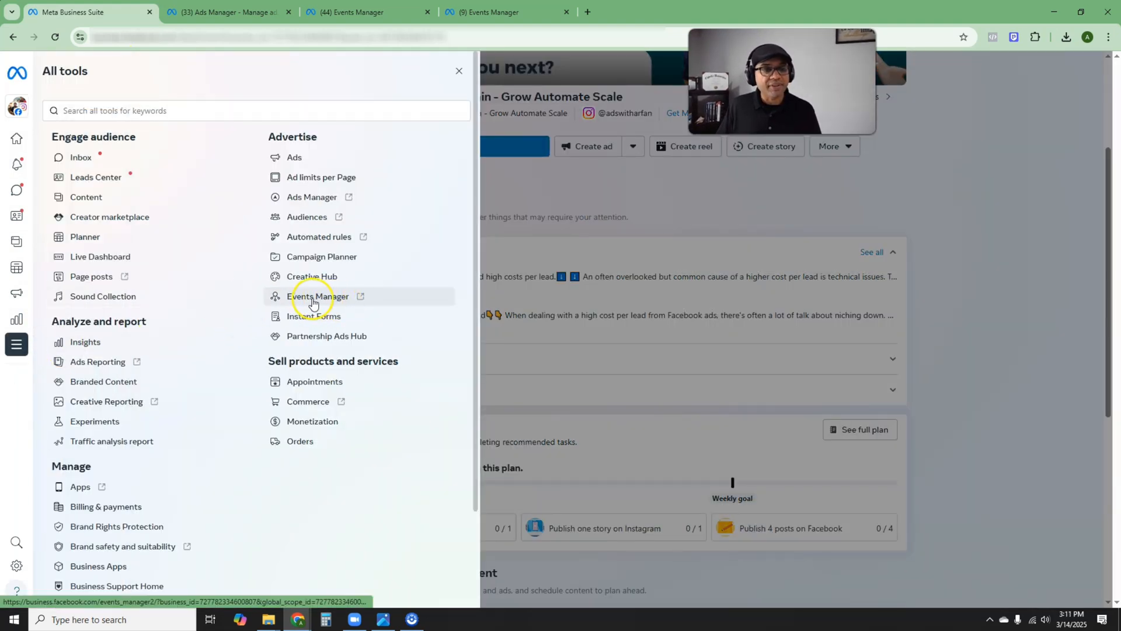
{"action": "left_click", "coordinate": [317, 295]}
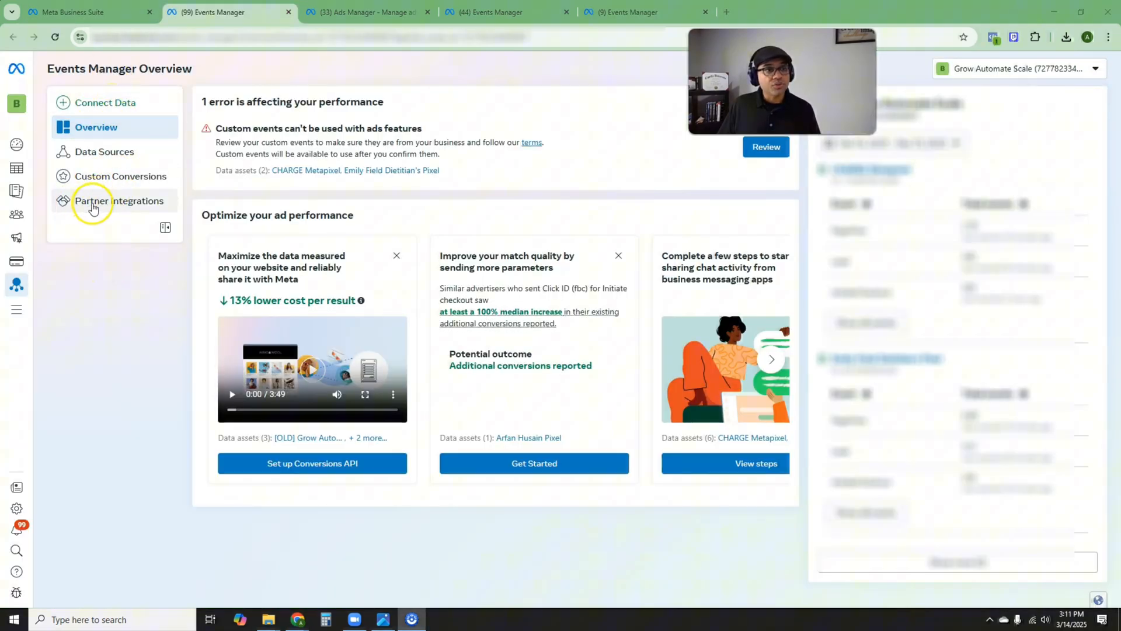
Go to Partner Integrations and search the partner box for 'analy' to find Google Analytics.
{"action": "left_click", "coordinate": [119, 201]}
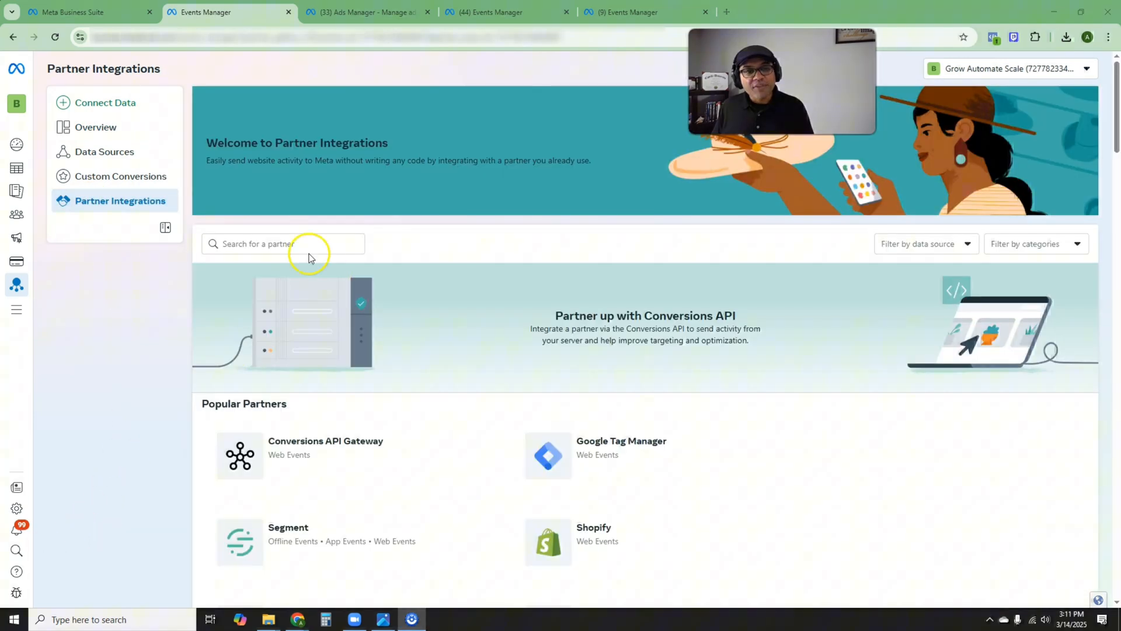
{"action": "mouse_move", "coordinate": [301, 380]}
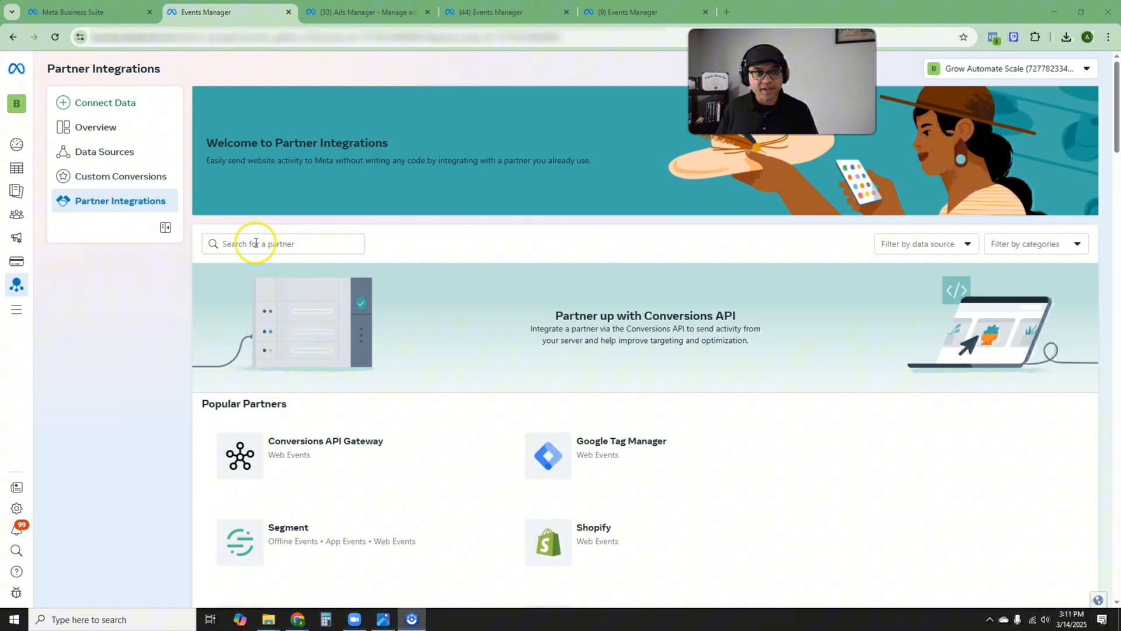
{"action": "left_click", "coordinate": [282, 243]}
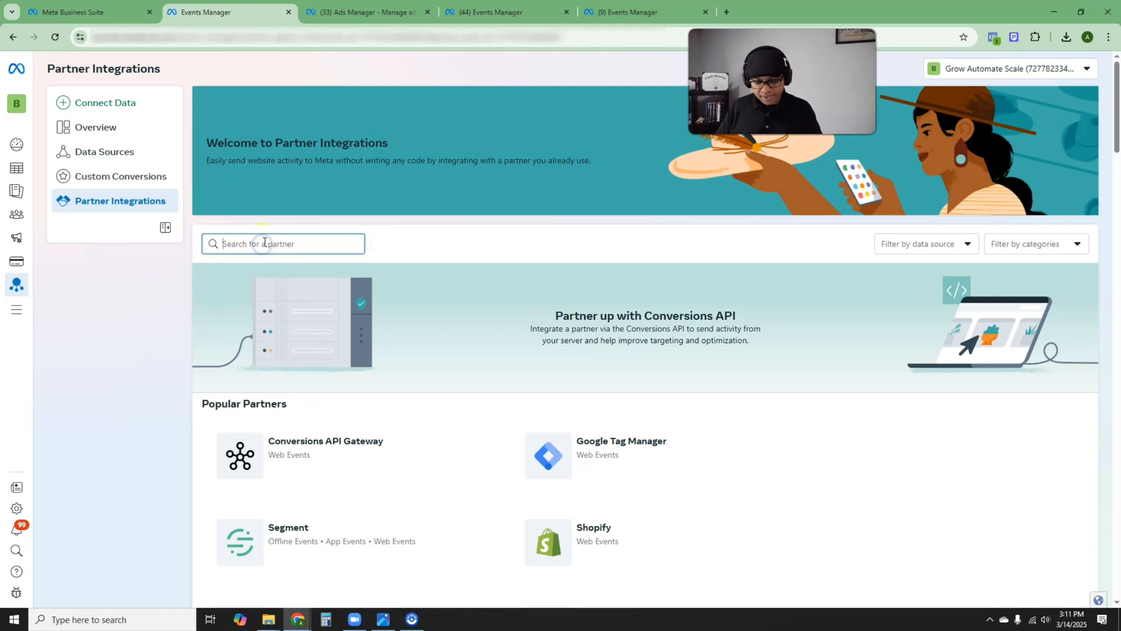
{"action": "type", "text": "ana"}
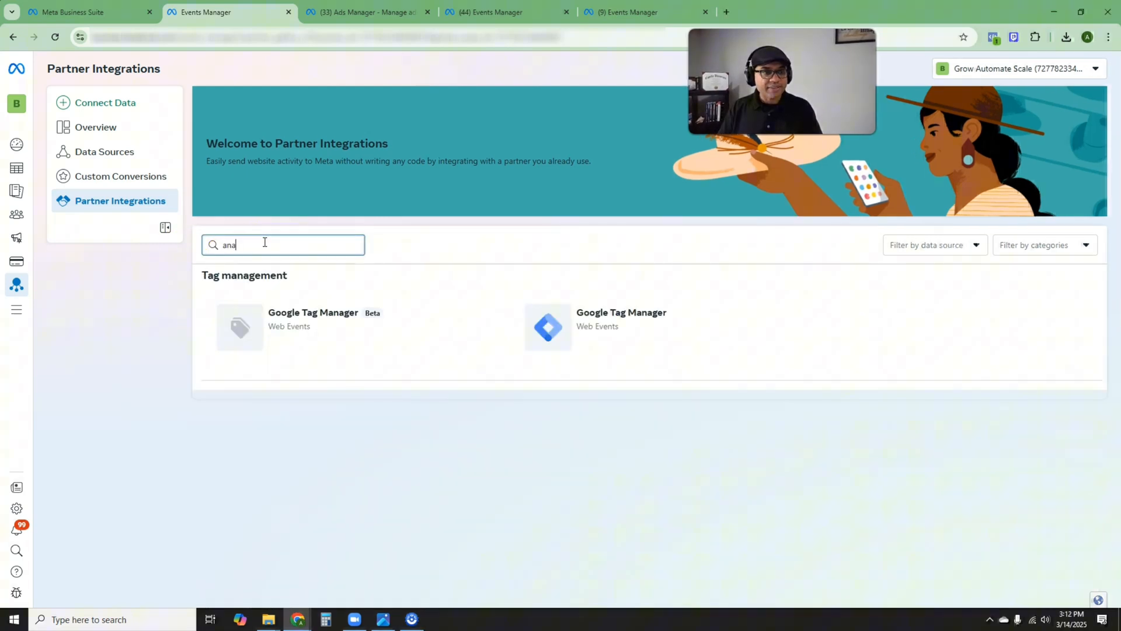
{"action": "type", "text": "l"}
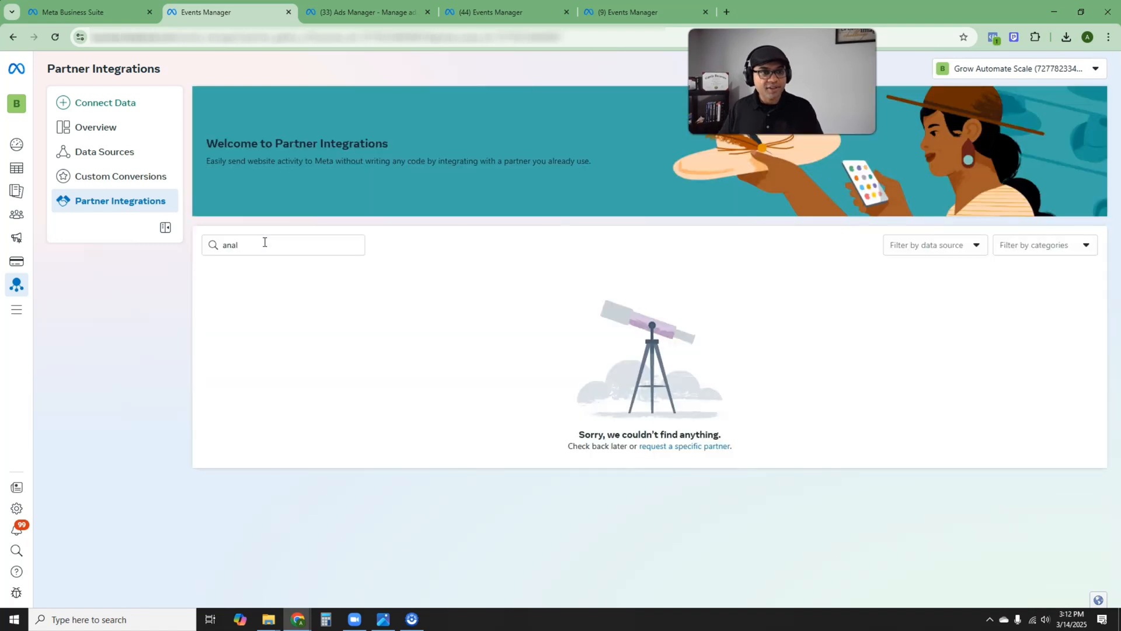
{"action": "type", "text": "y"}
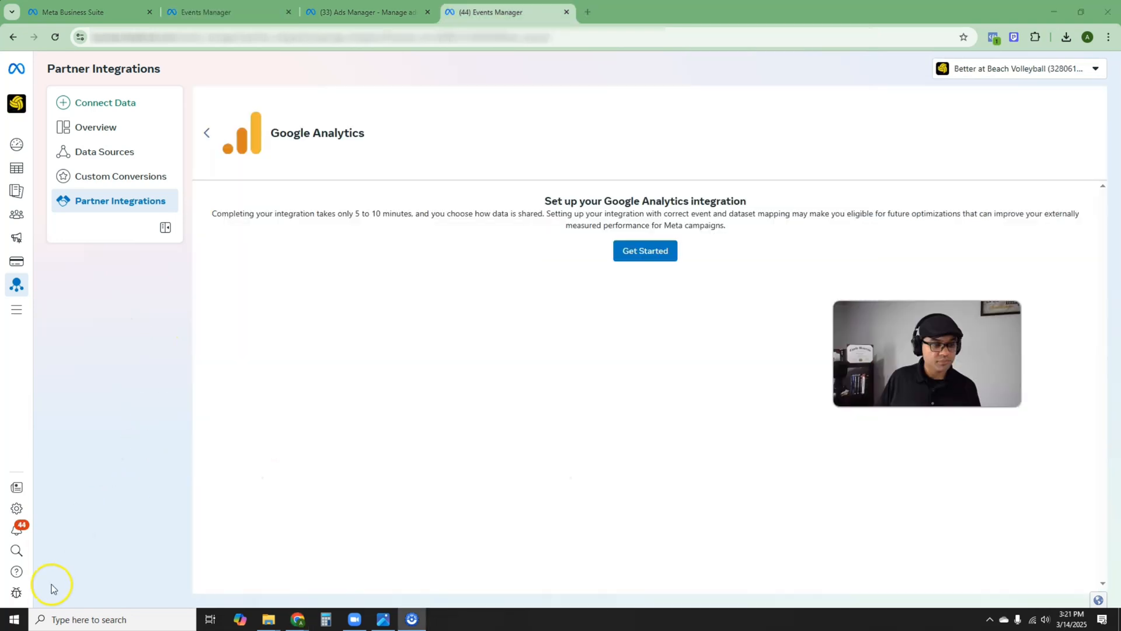
Search the partner directory for 'goo', choose Google Analytics and start its setup with Get Started.
{"action": "left_click", "coordinate": [206, 133]}
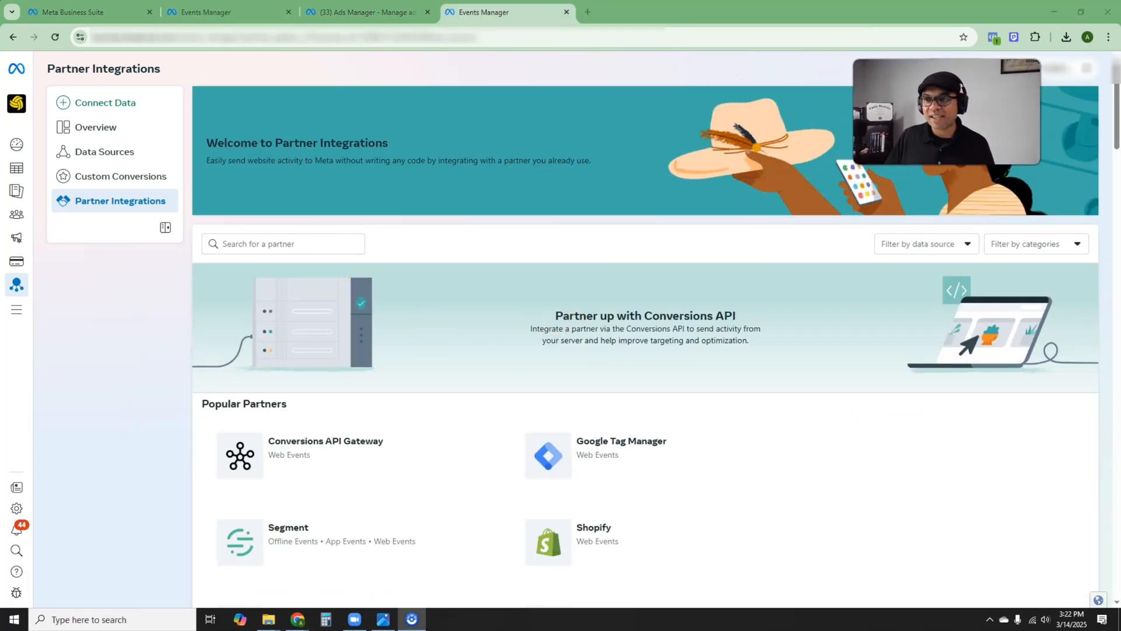
{"action": "left_click", "coordinate": [283, 244]}
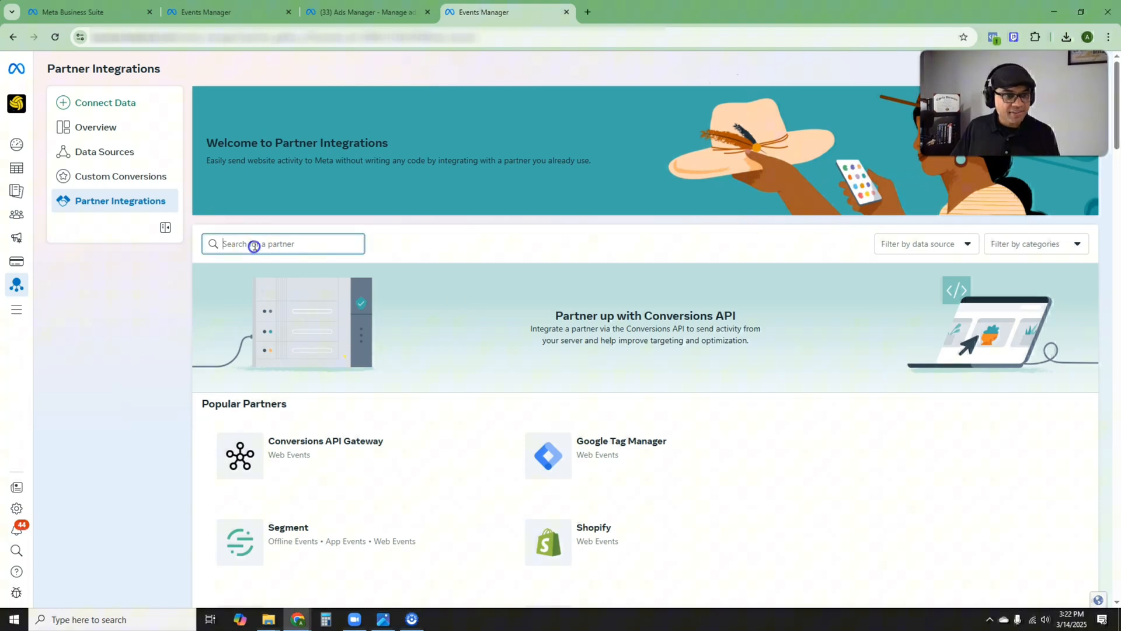
{"action": "type", "text": "goo"}
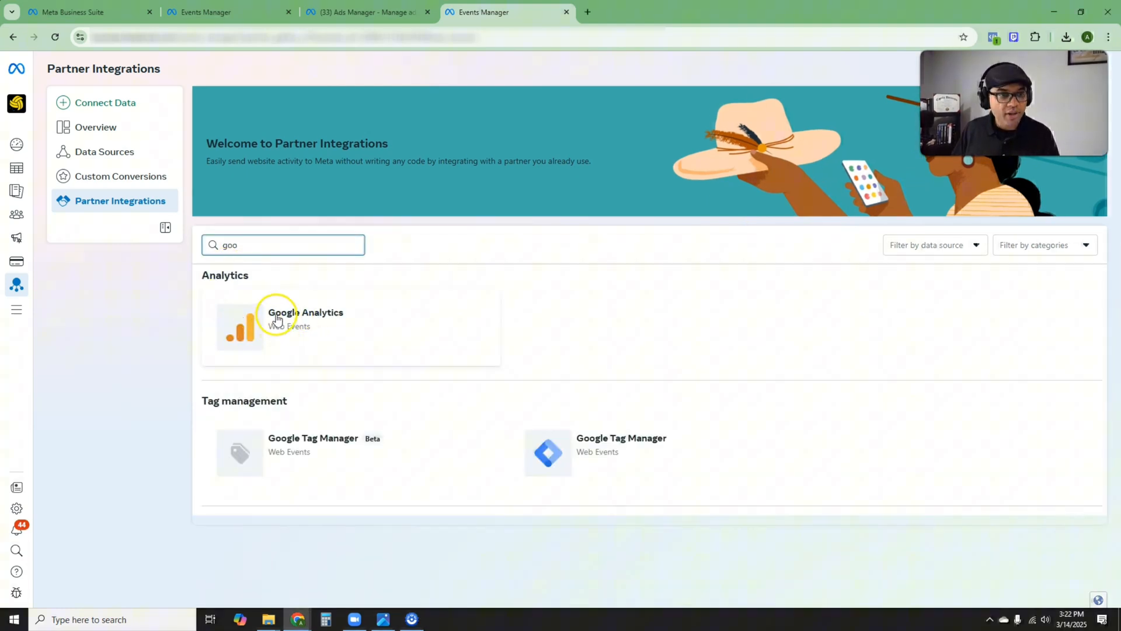
{"action": "left_click", "coordinate": [305, 317]}
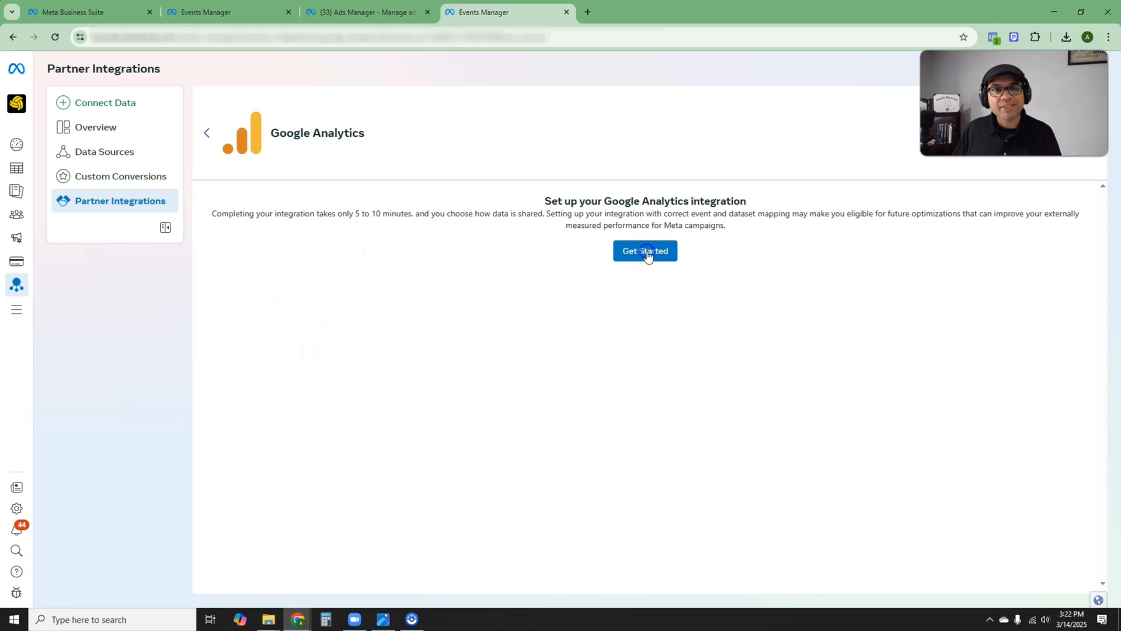
{"action": "left_click", "coordinate": [645, 249]}
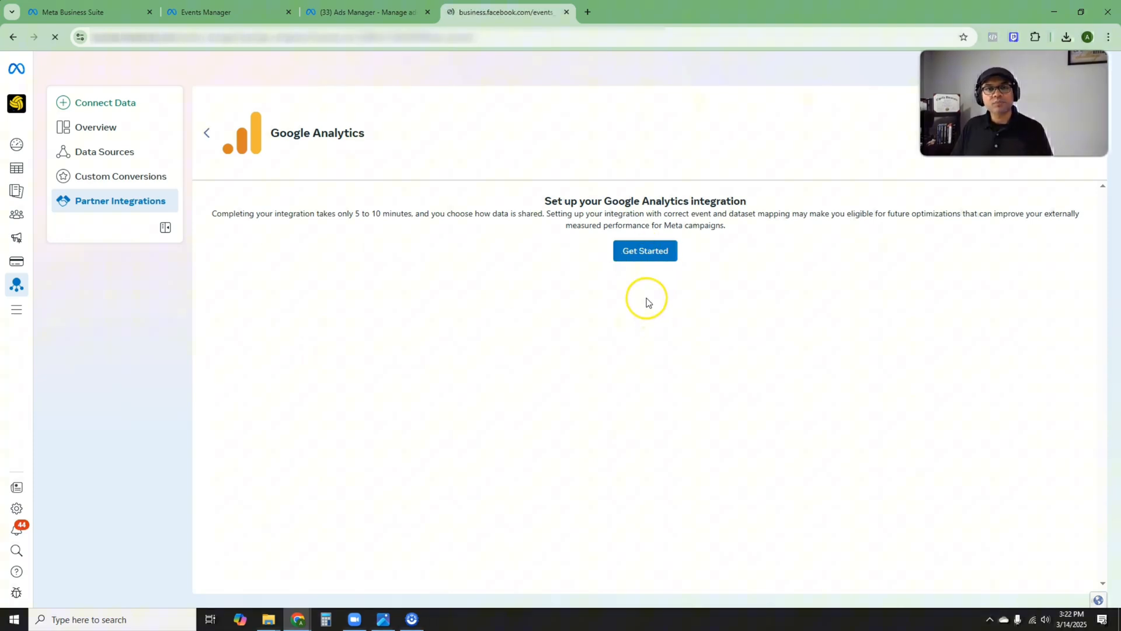
Accept the Google Analytics connection terms on Getting started and continue to Google sign-in.
{"action": "left_click", "coordinate": [644, 249]}
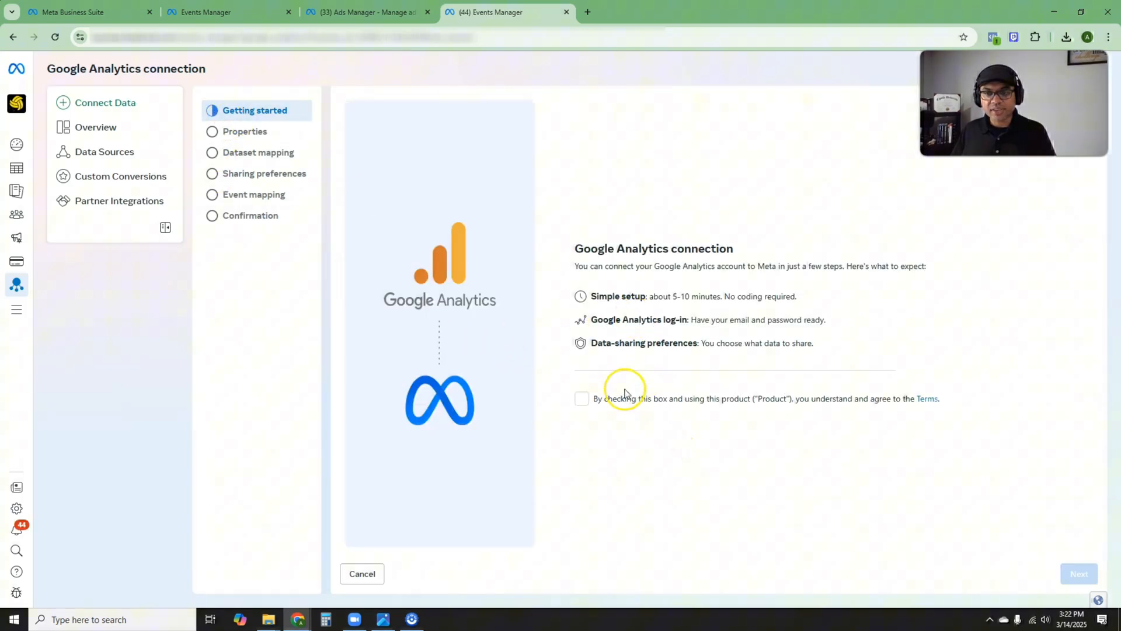
{"action": "mouse_move", "coordinate": [590, 414]}
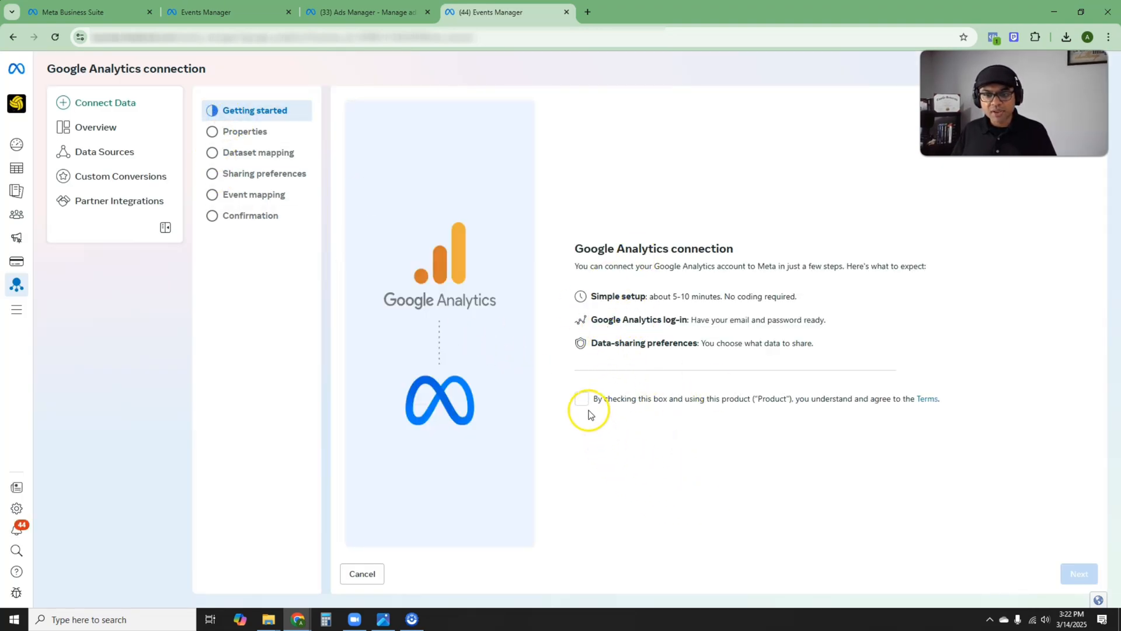
{"action": "left_click", "coordinate": [582, 398]}
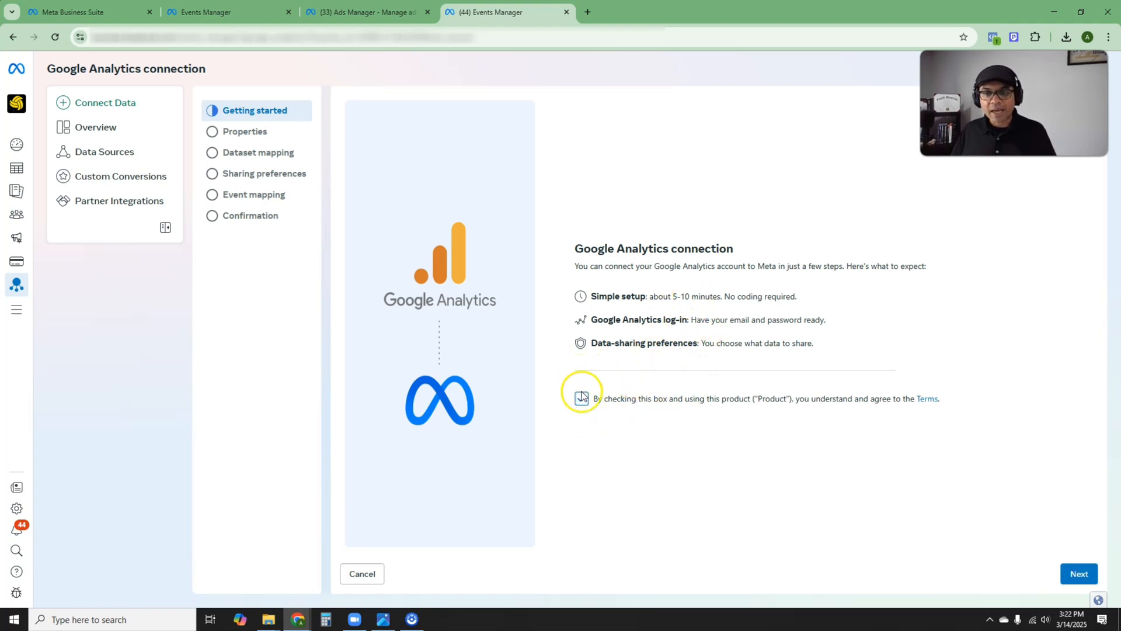
{"action": "left_click", "coordinate": [582, 398]}
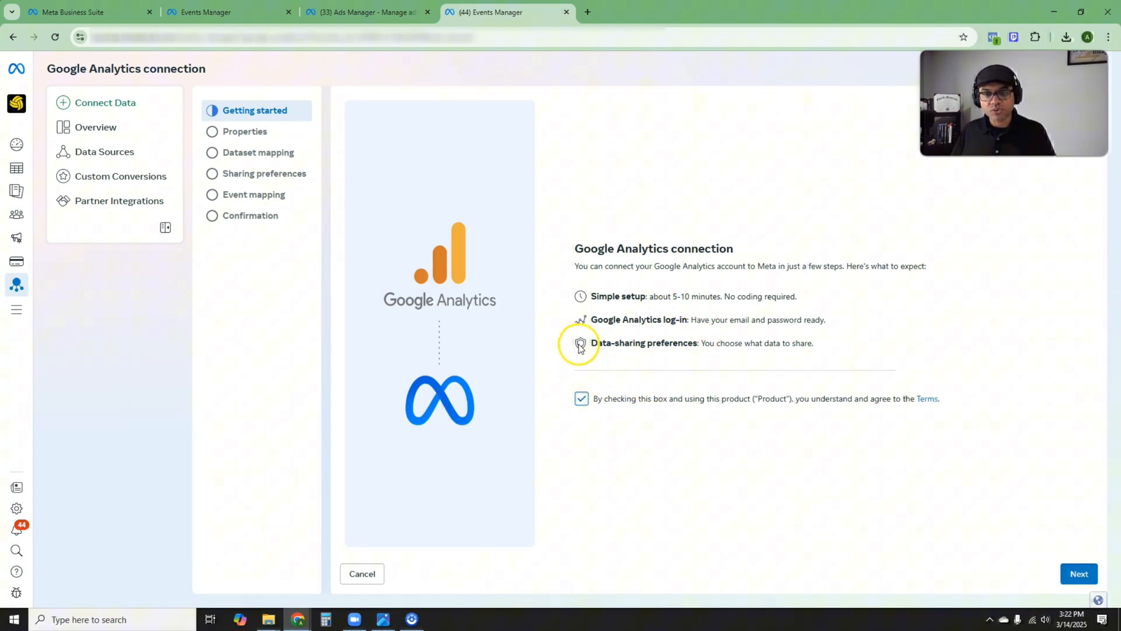
{"action": "mouse_move", "coordinate": [608, 366]}
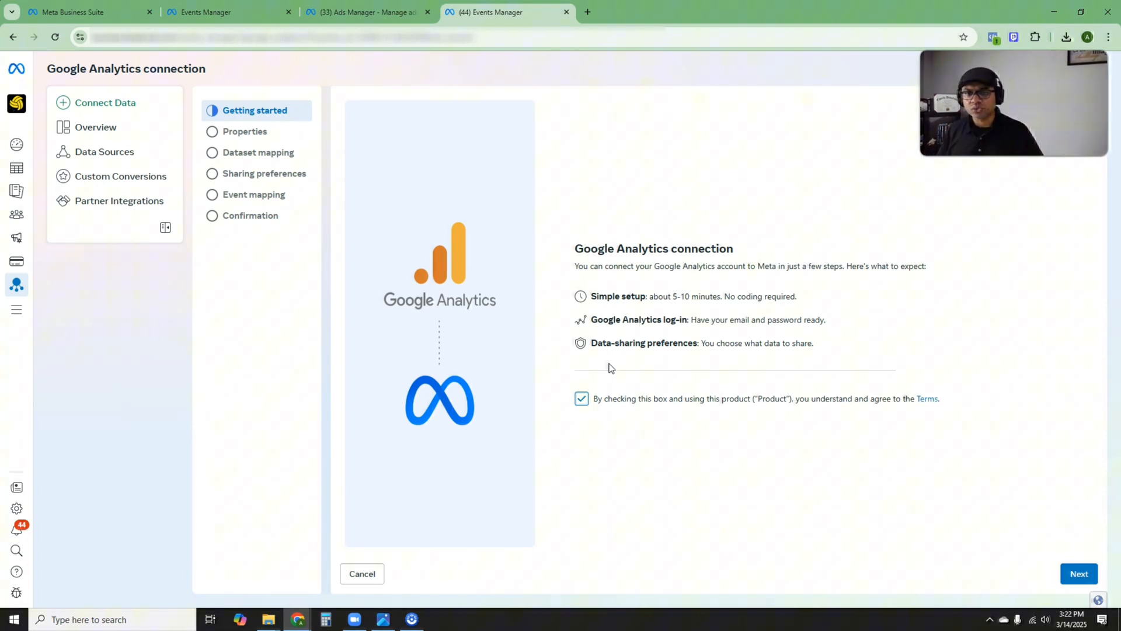
{"action": "mouse_move", "coordinate": [619, 365]}
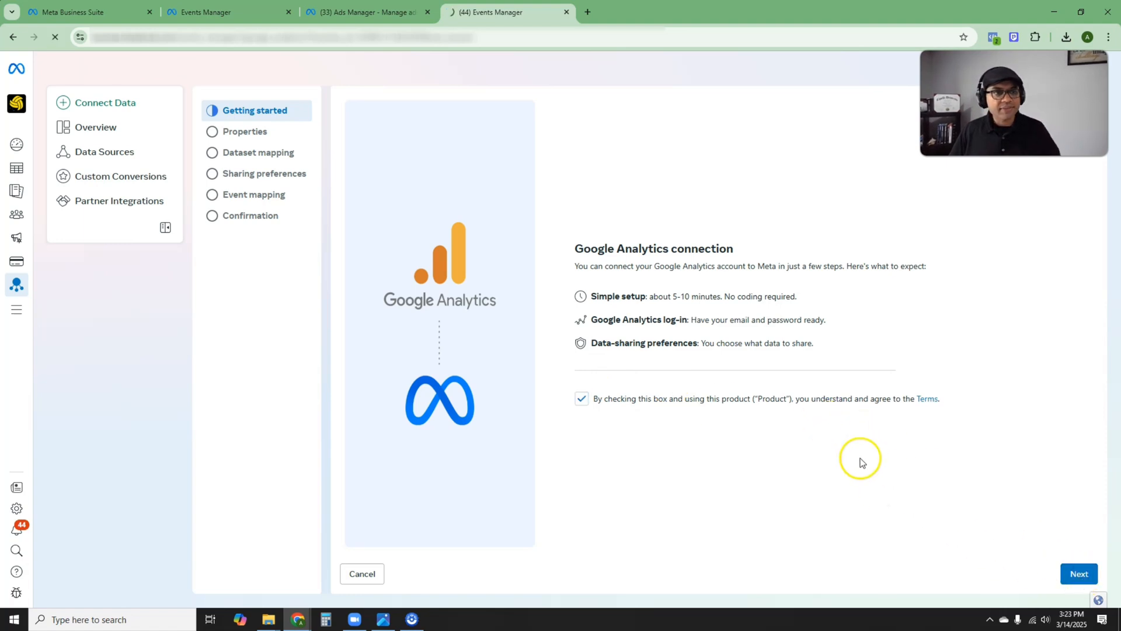
{"action": "left_click", "coordinate": [1078, 572]}
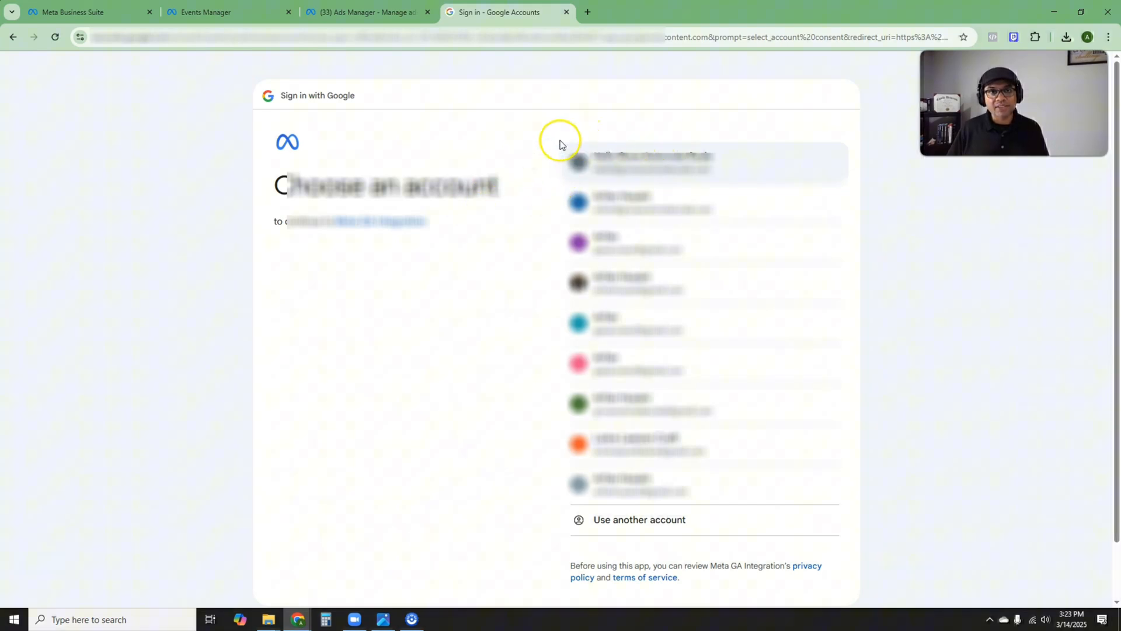
Choose the first Google account and grant Meta GA Integration access to it.
{"action": "left_click", "coordinate": [650, 161]}
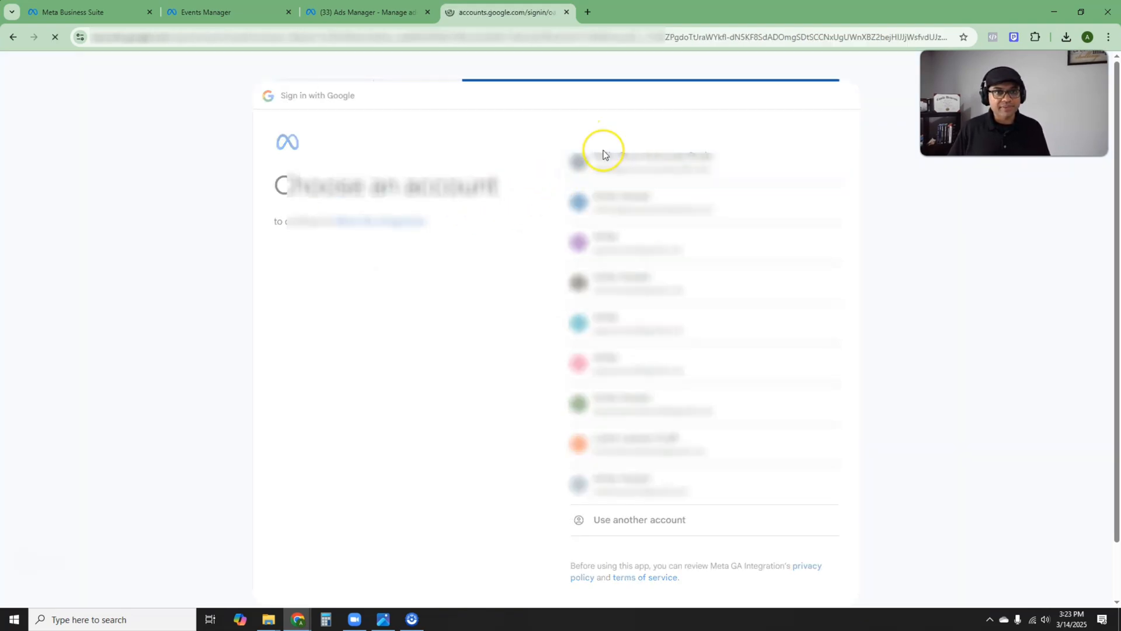
{"action": "left_click", "coordinate": [650, 162]}
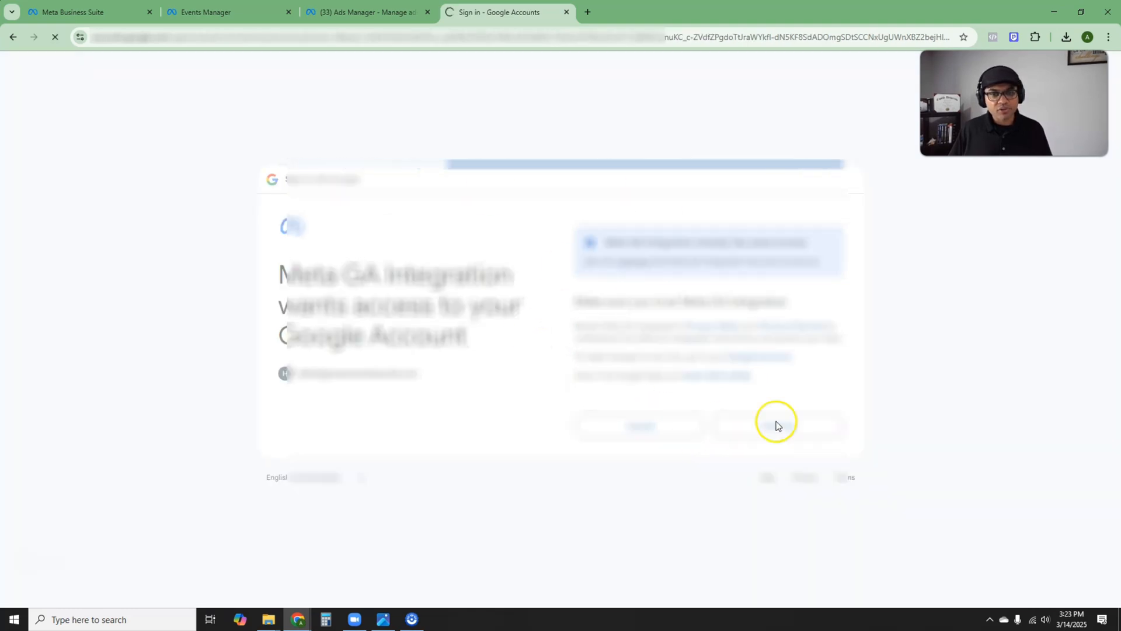
{"action": "left_click", "coordinate": [775, 425]}
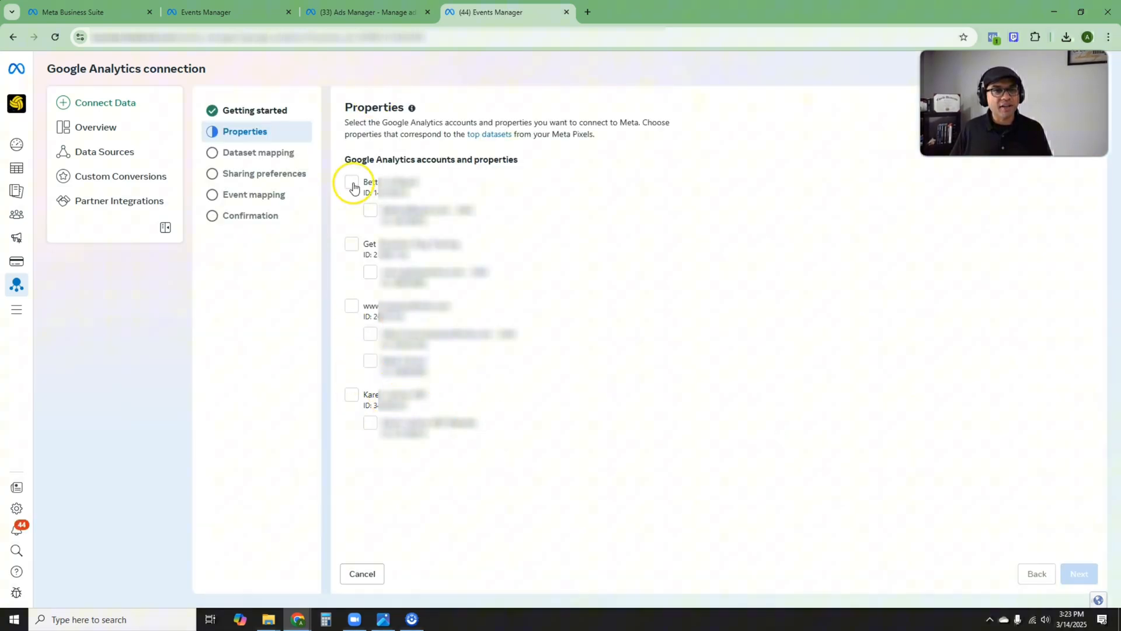
Select the first Google Analytics account's property and keep its suggested Meta dataset mapping.
{"action": "left_click", "coordinate": [352, 182]}
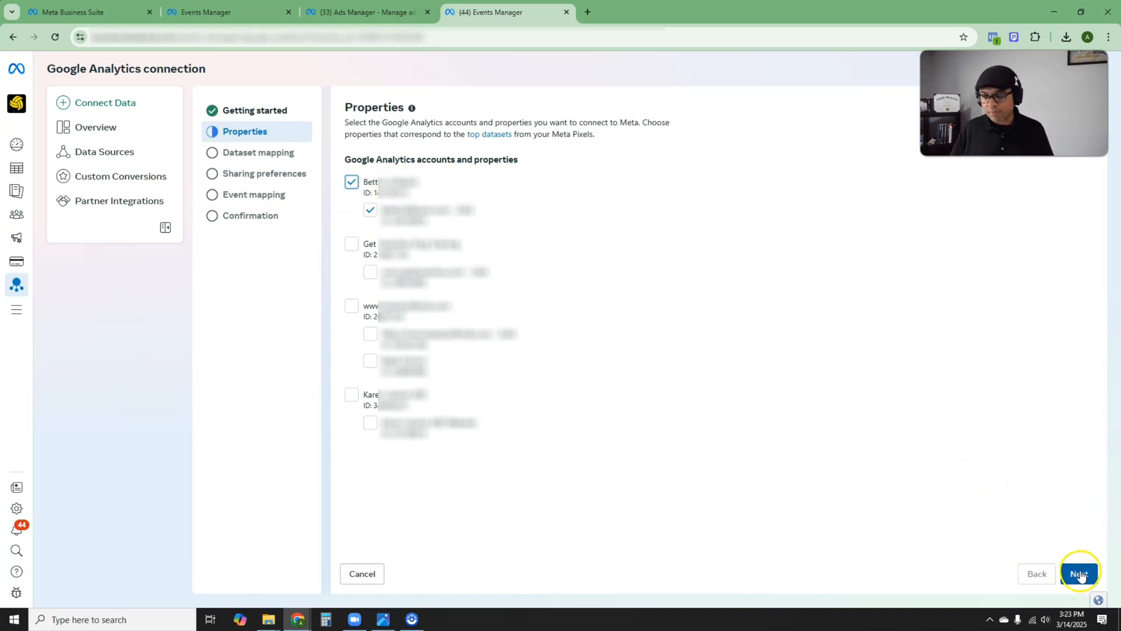
{"action": "left_click", "coordinate": [1079, 573]}
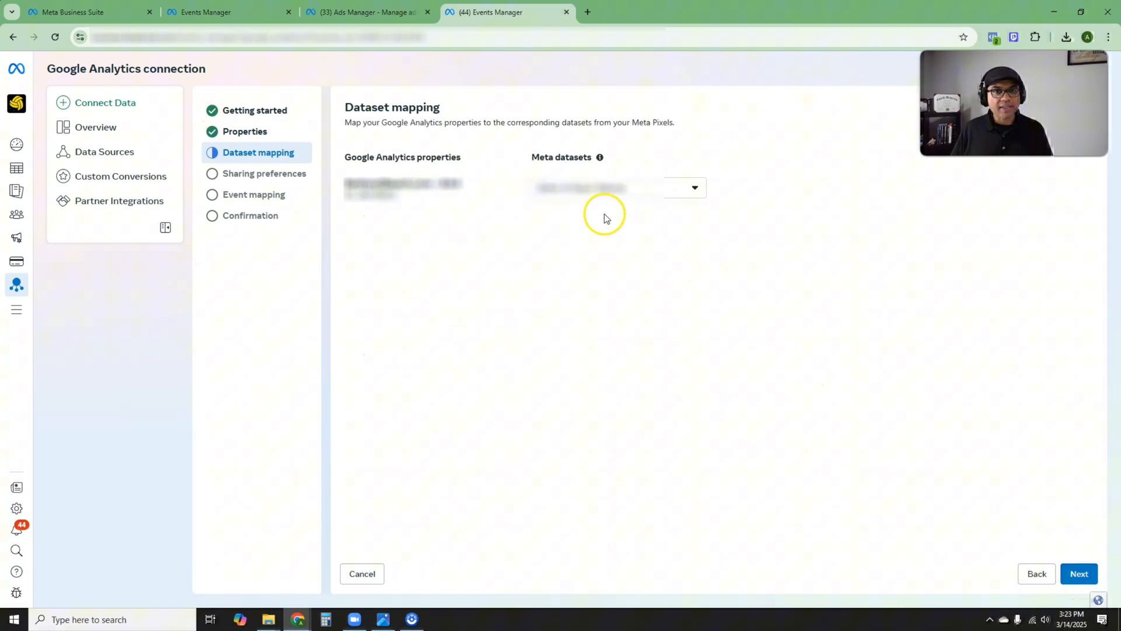
{"action": "mouse_move", "coordinate": [784, 292]}
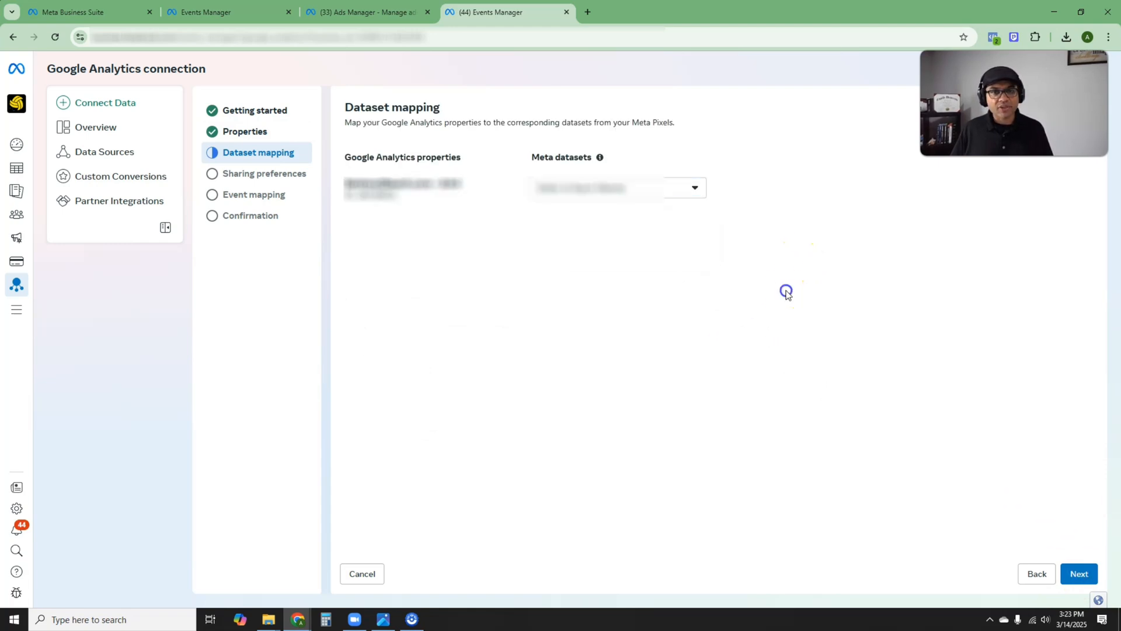
{"action": "mouse_move", "coordinate": [573, 171]}
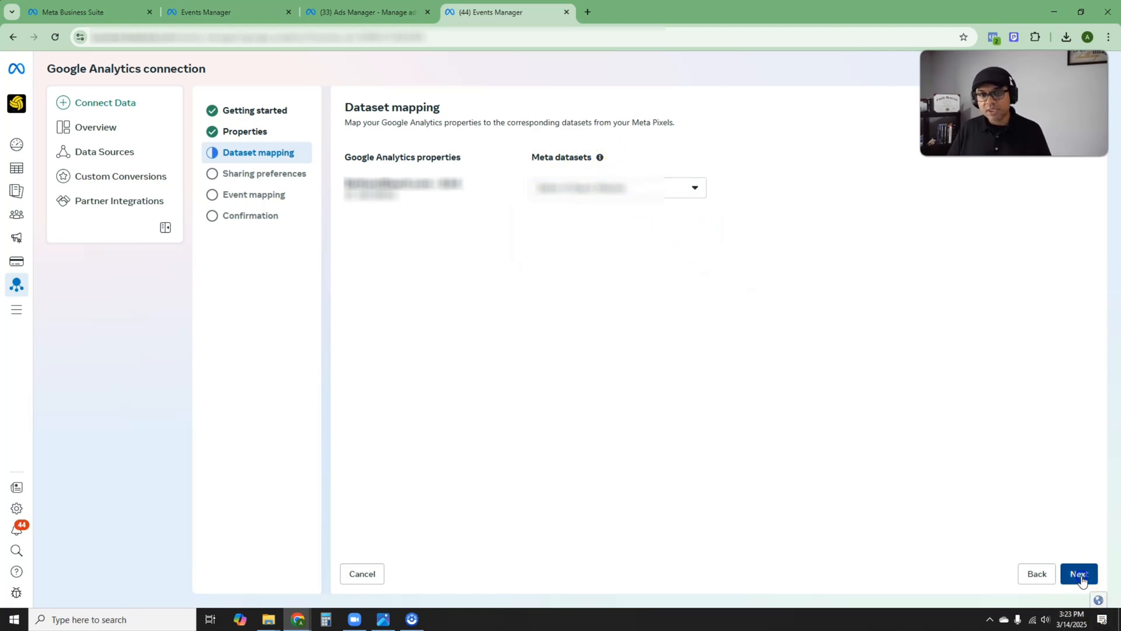
{"action": "left_click", "coordinate": [1079, 572]}
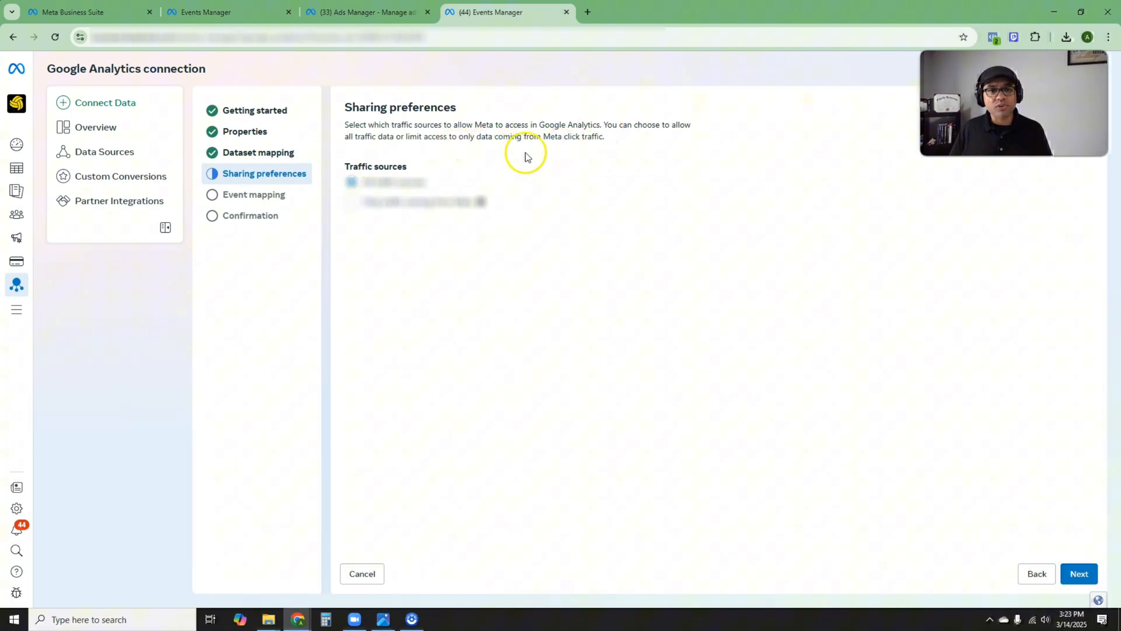
{"action": "mouse_move", "coordinate": [513, 223]}
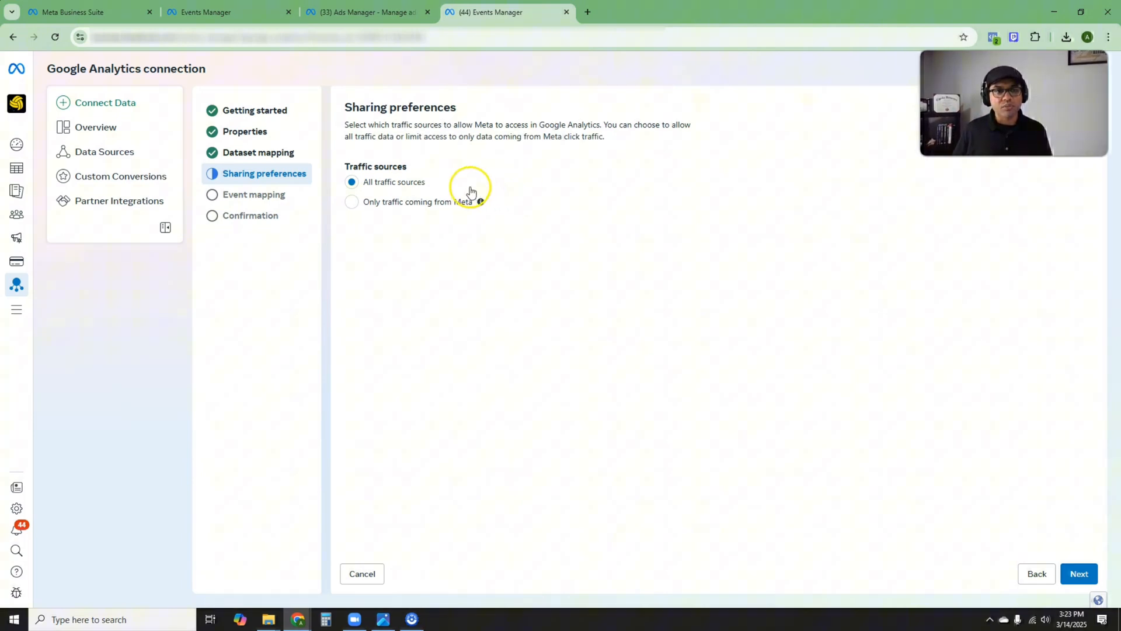
{"action": "mouse_move", "coordinate": [478, 230]}
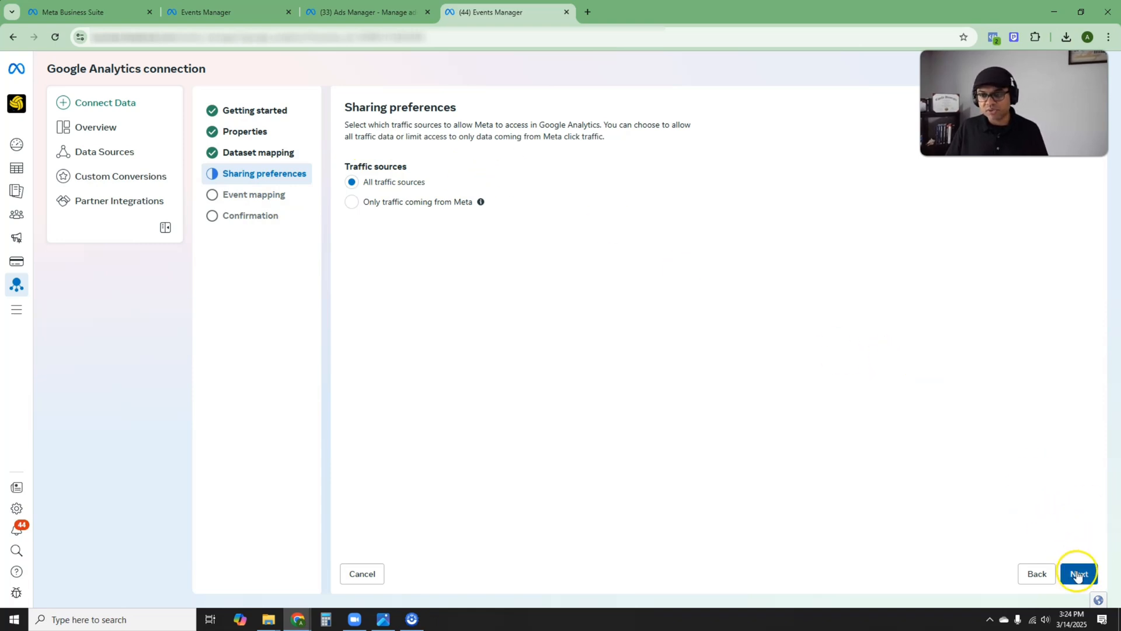
Keep All traffic sources as the sharing preference and continue to Event mapping.
{"action": "left_click", "coordinate": [1077, 572]}
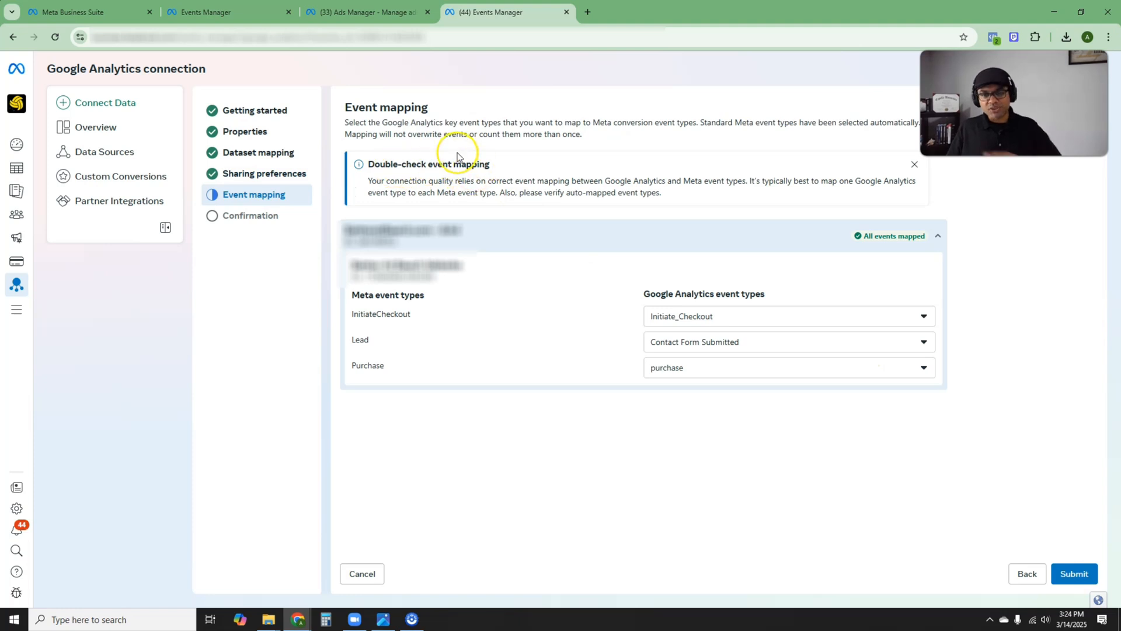
{"action": "mouse_move", "coordinate": [501, 297]}
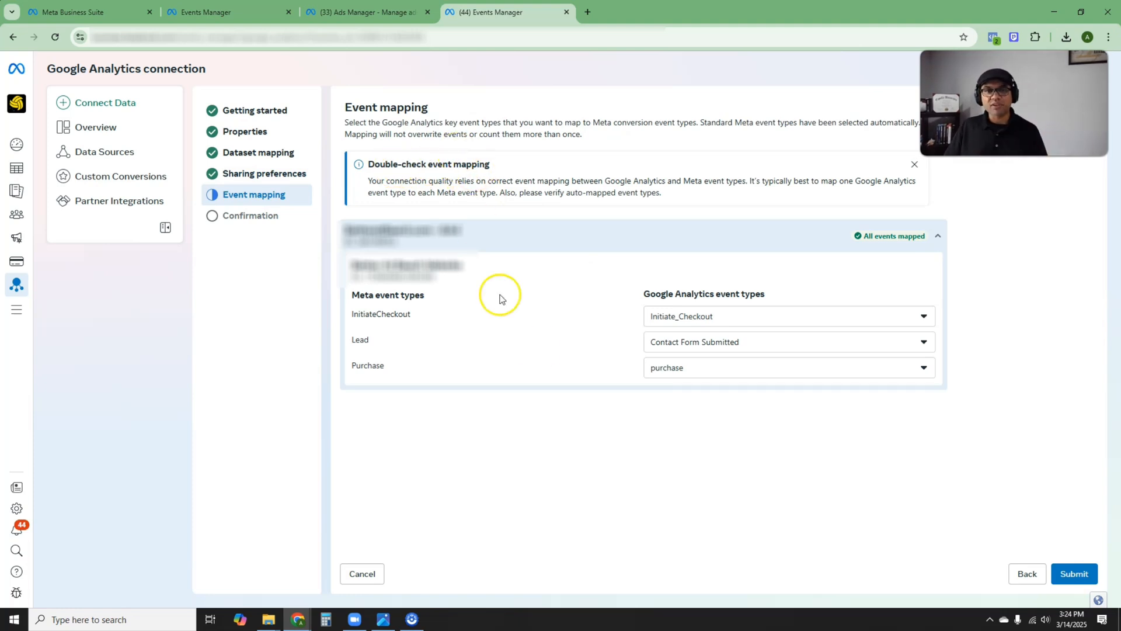
{"action": "mouse_move", "coordinate": [724, 317]}
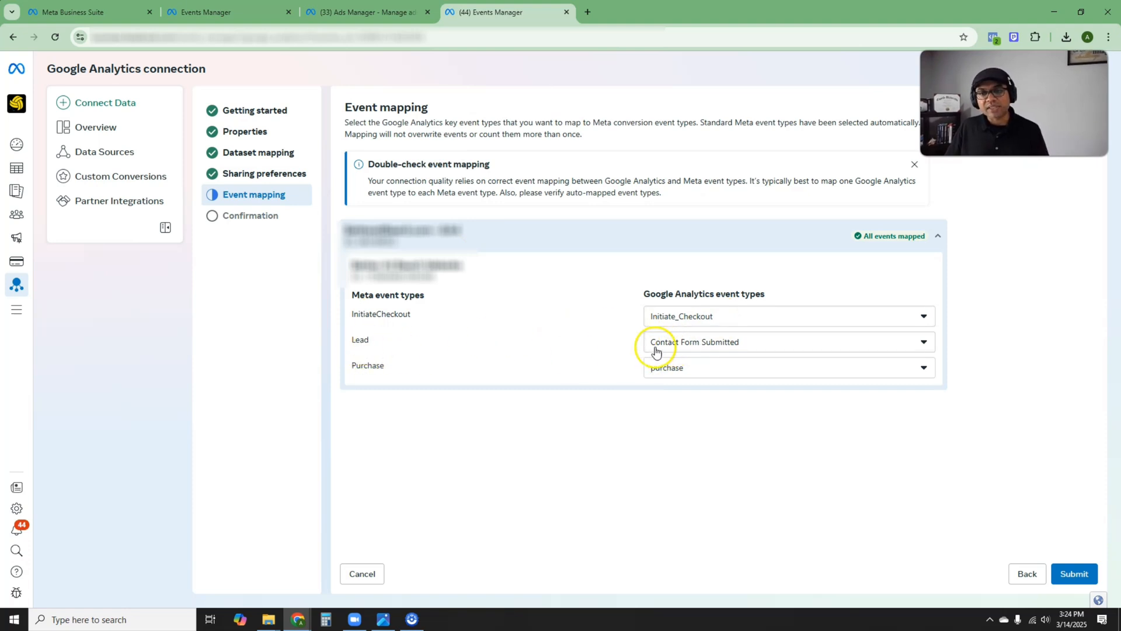
{"action": "mouse_move", "coordinate": [541, 342]}
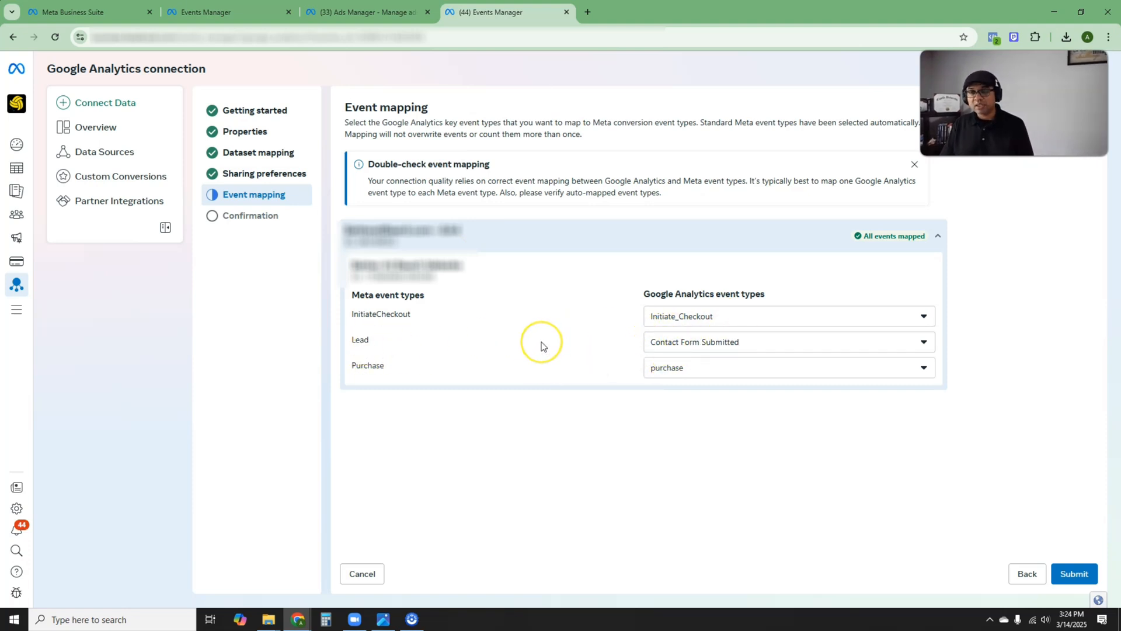
{"action": "mouse_move", "coordinate": [772, 368]}
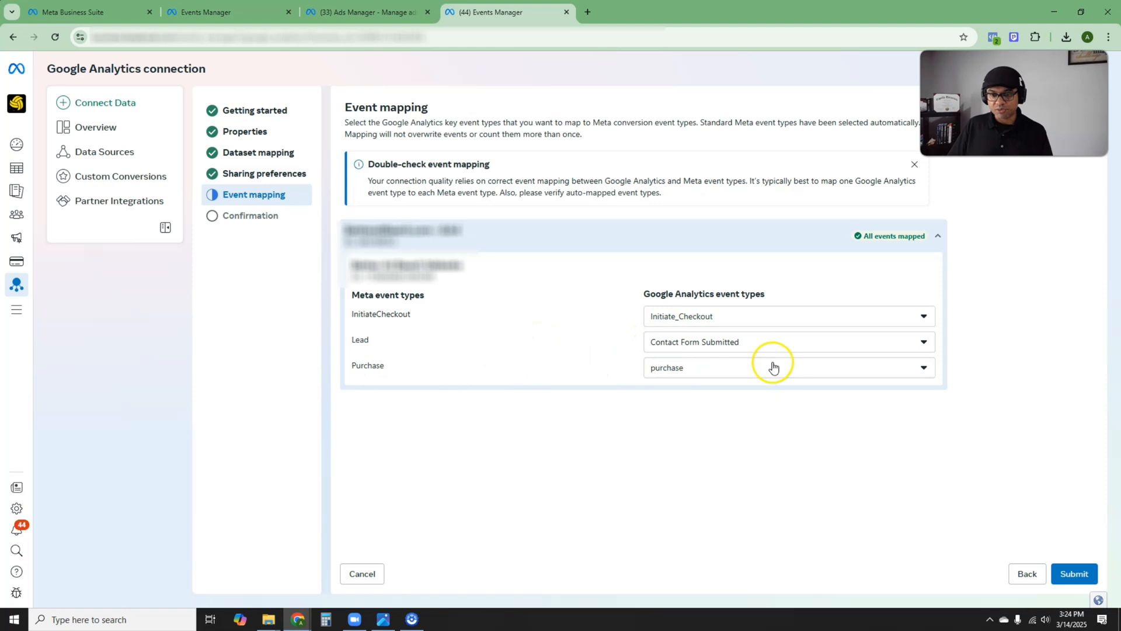
{"action": "mouse_move", "coordinate": [764, 342]}
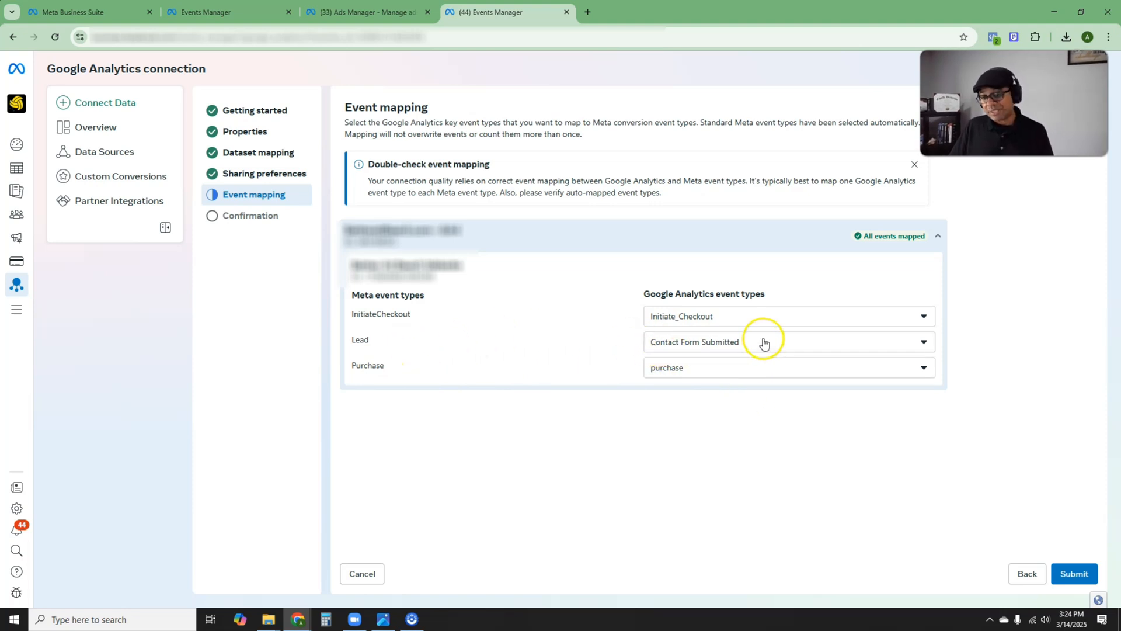
{"action": "mouse_move", "coordinate": [706, 332]}
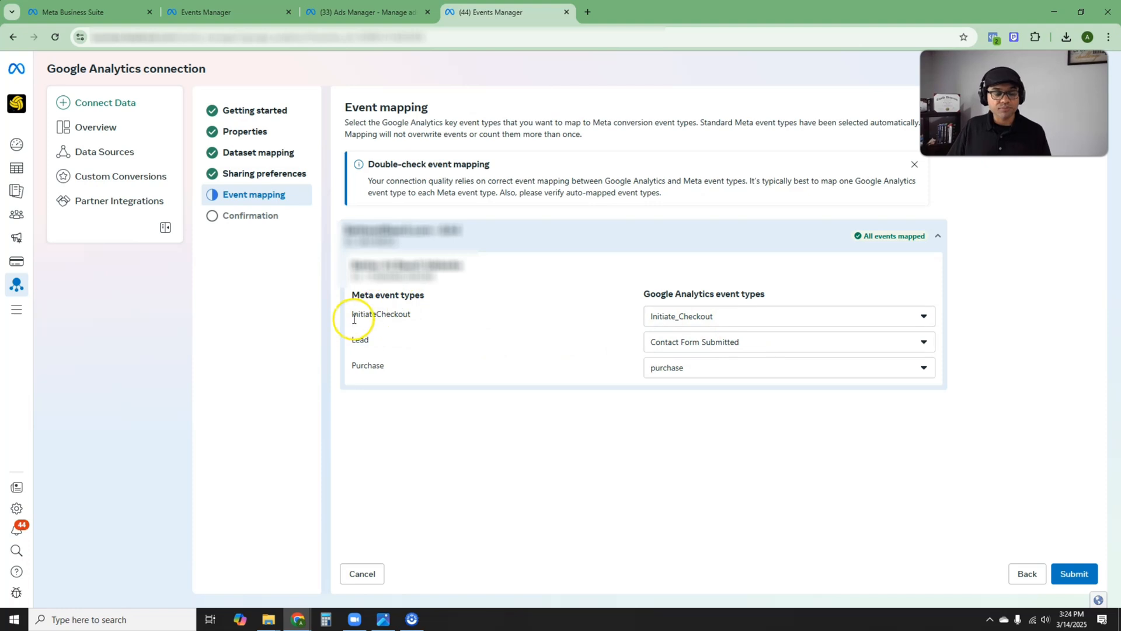
{"action": "mouse_move", "coordinate": [486, 315]}
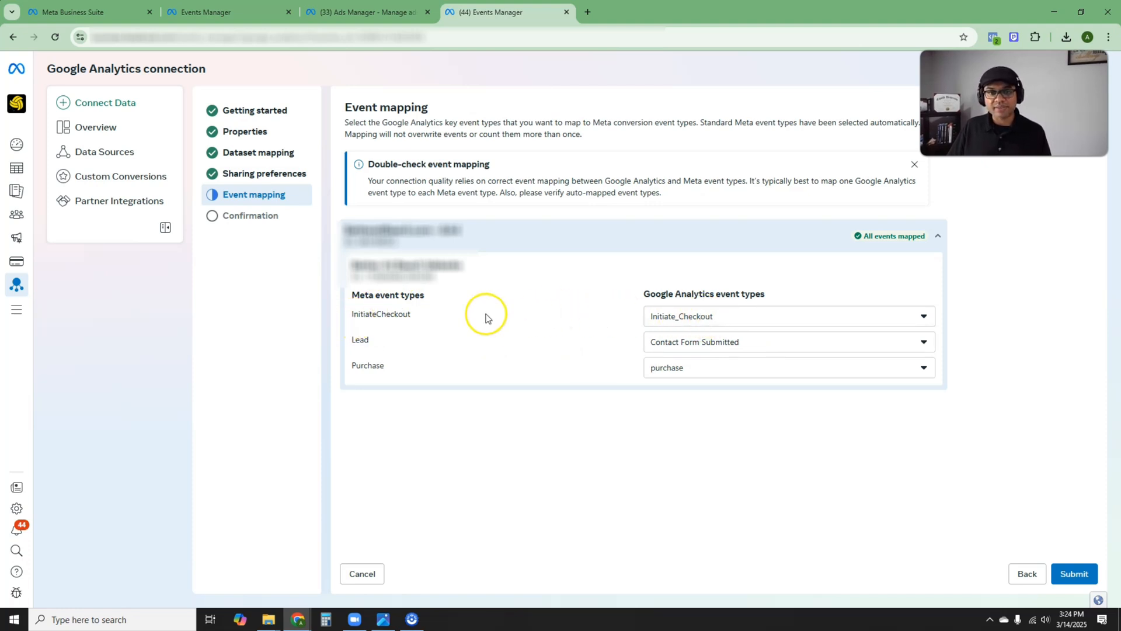
{"action": "mouse_move", "coordinate": [478, 330]}
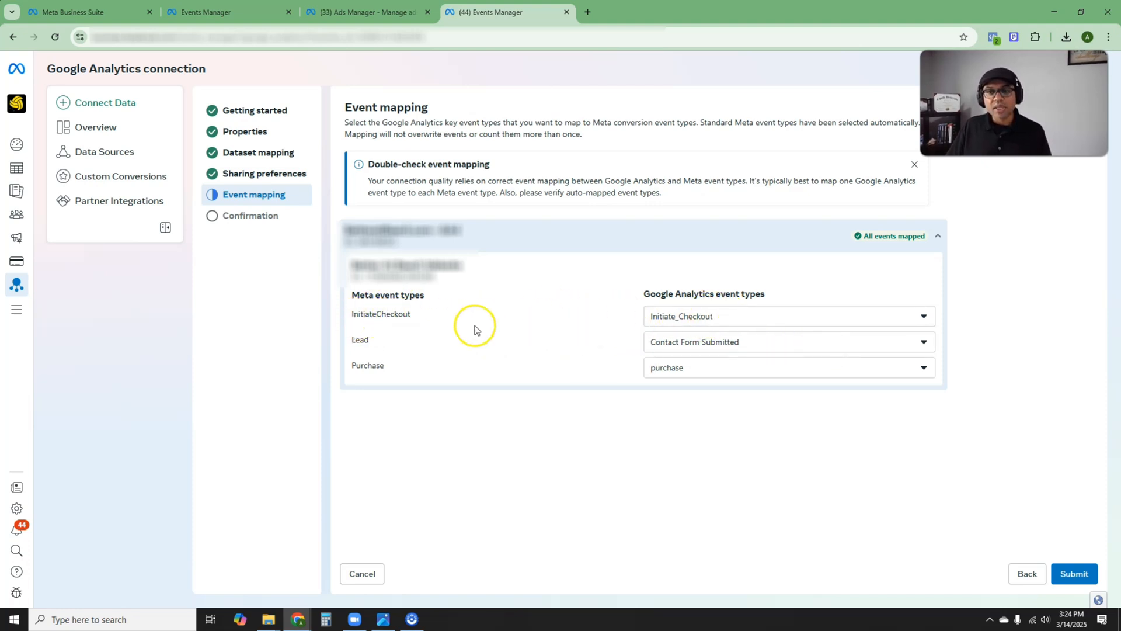
{"action": "mouse_move", "coordinate": [632, 346]}
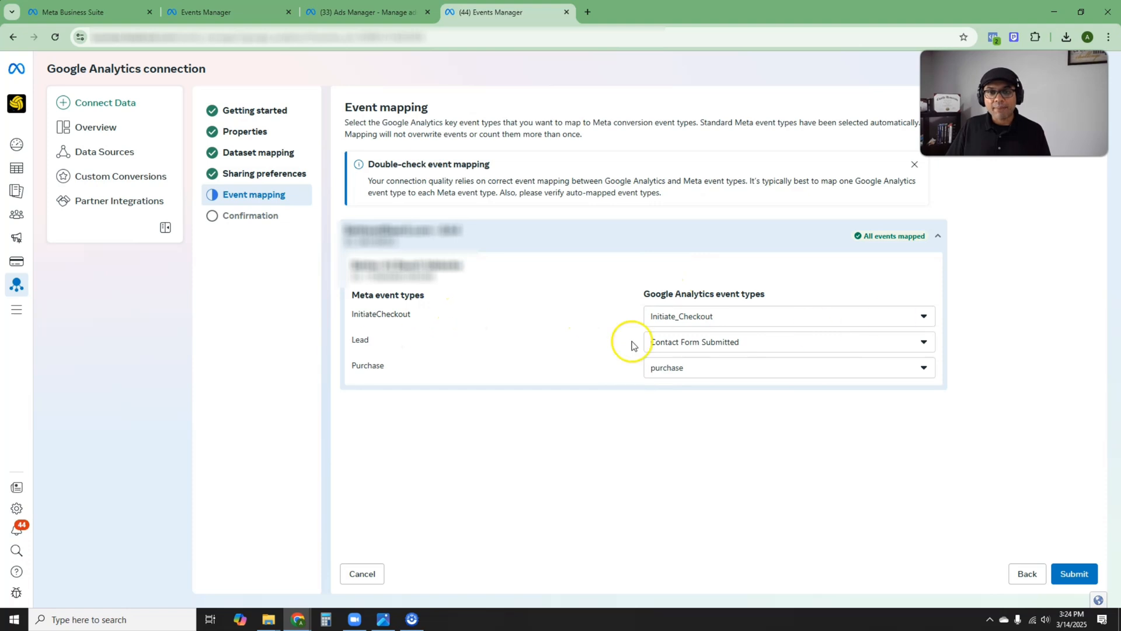
{"action": "mouse_move", "coordinate": [1084, 572]}
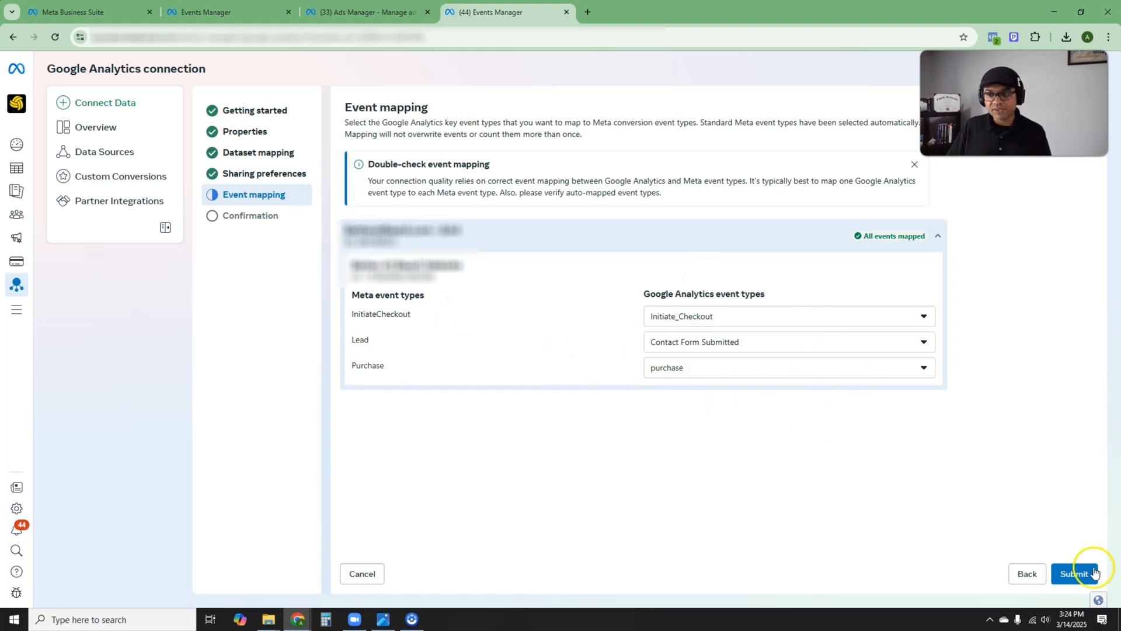
Submit the InitiateCheckout, Lead and Purchase event mapping to finish setup.
{"action": "left_click", "coordinate": [1074, 573]}
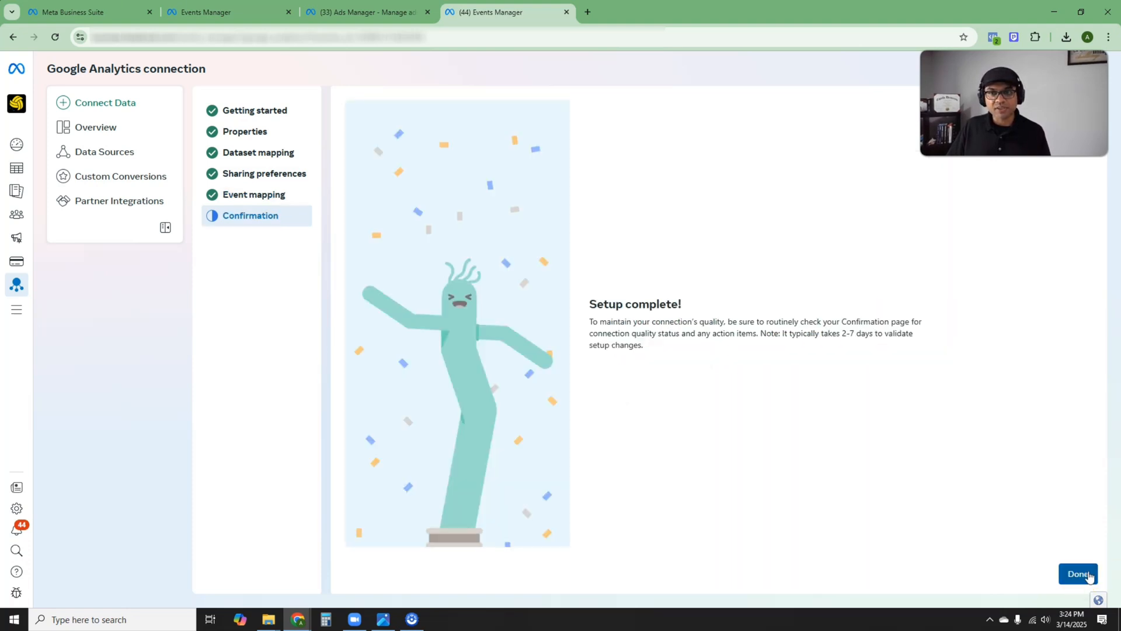
{"action": "mouse_move", "coordinate": [741, 313]}
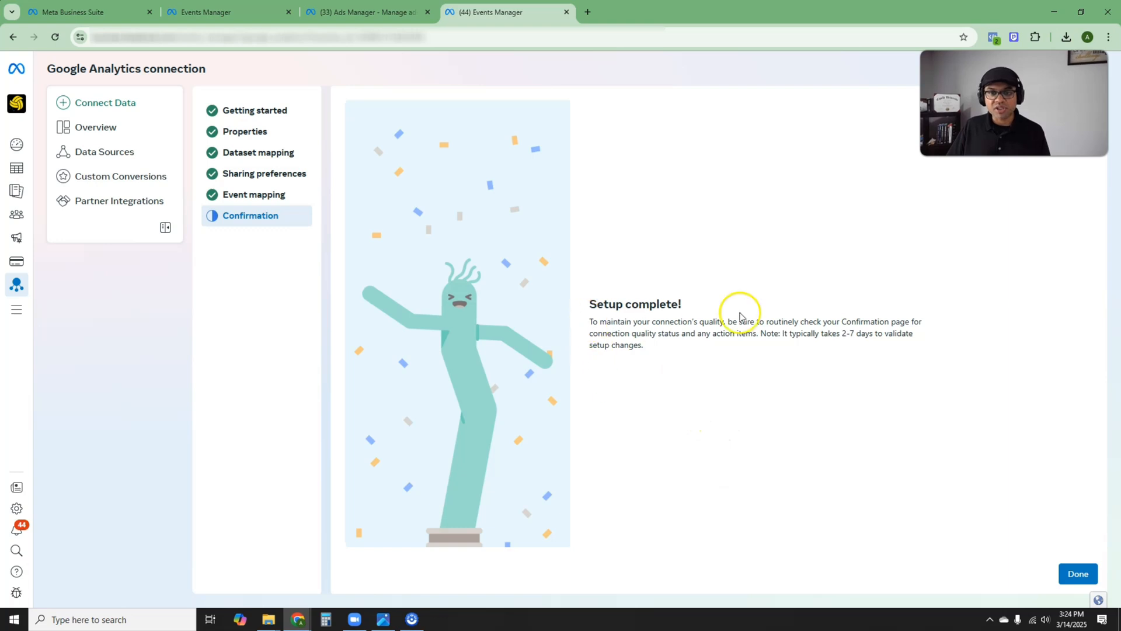
{"action": "mouse_move", "coordinate": [463, 367]}
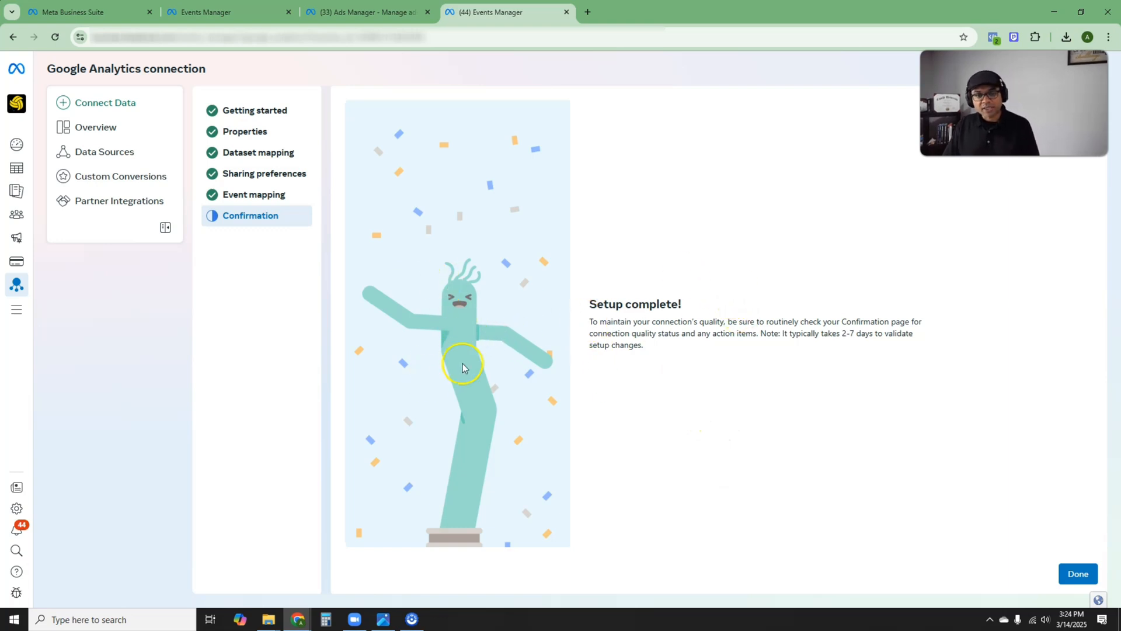
{"action": "mouse_move", "coordinate": [428, 360]}
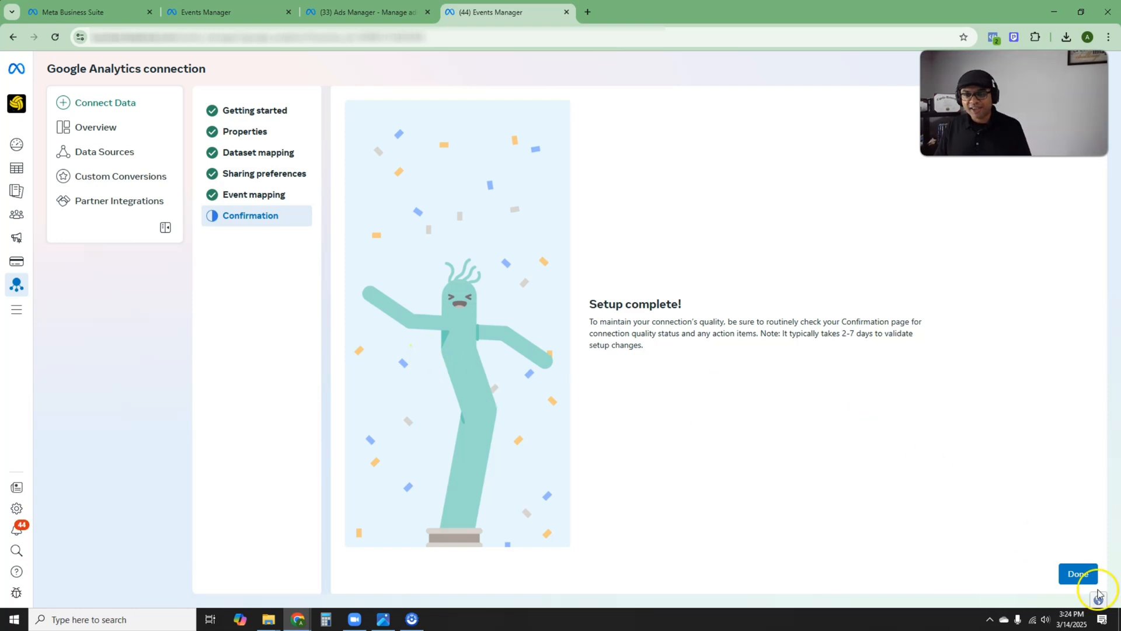
Dismiss the Setup complete confirmation with Done.
{"action": "left_click", "coordinate": [1078, 574]}
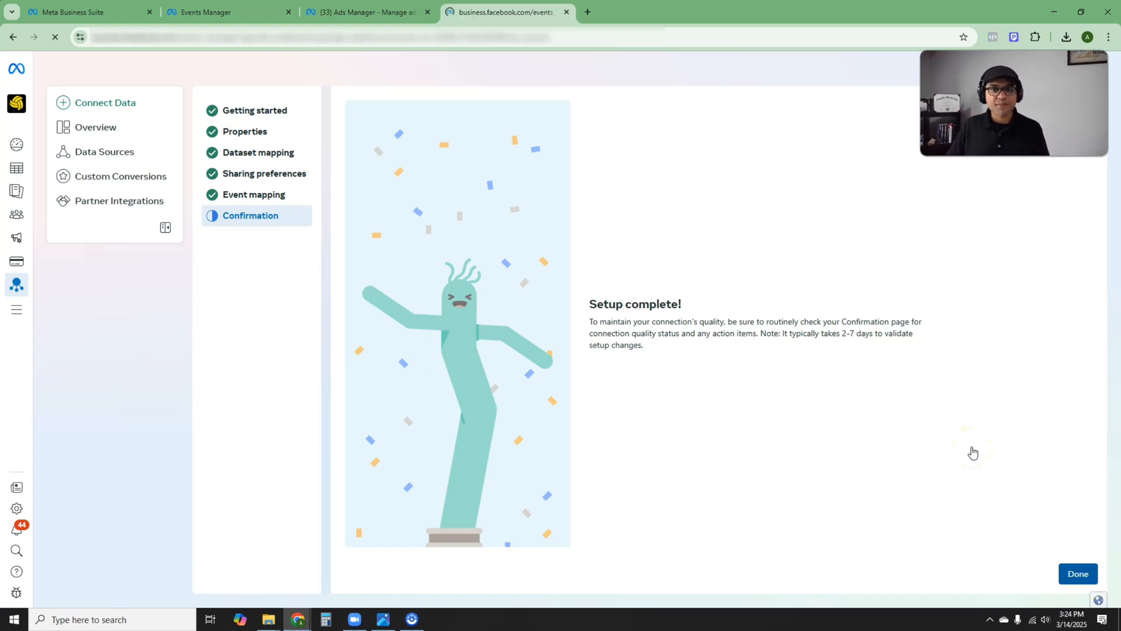
Return to Partner Integrations where the Google Analytics connection shows as Pending.
{"action": "left_click", "coordinate": [1077, 573]}
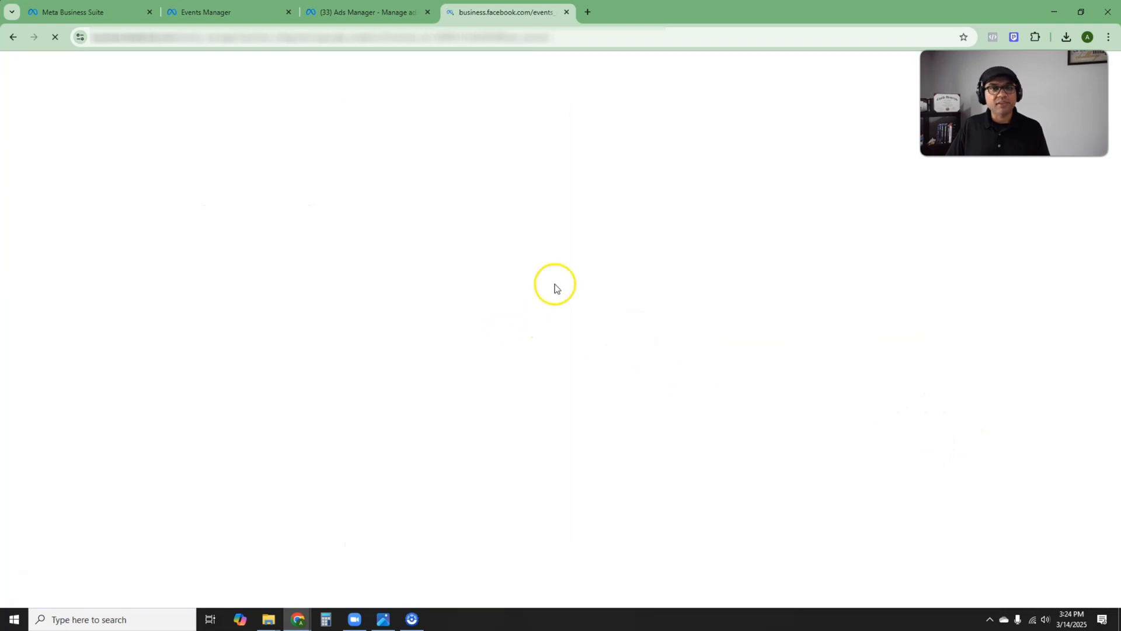
{"action": "mouse_move", "coordinate": [642, 188]}
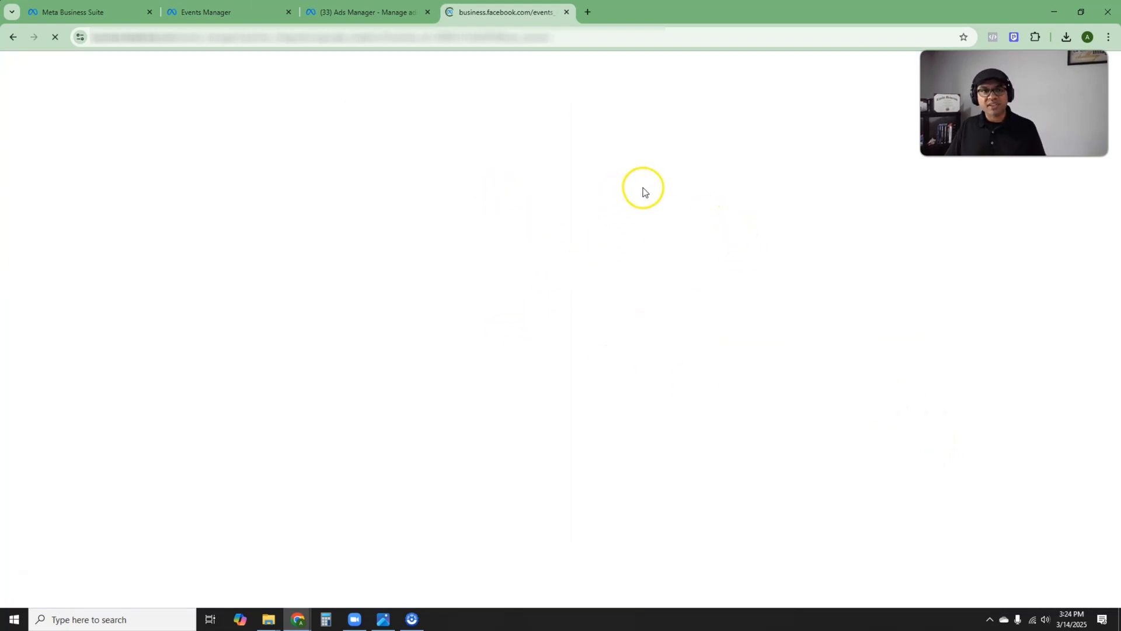
{"action": "mouse_move", "coordinate": [697, 228]}
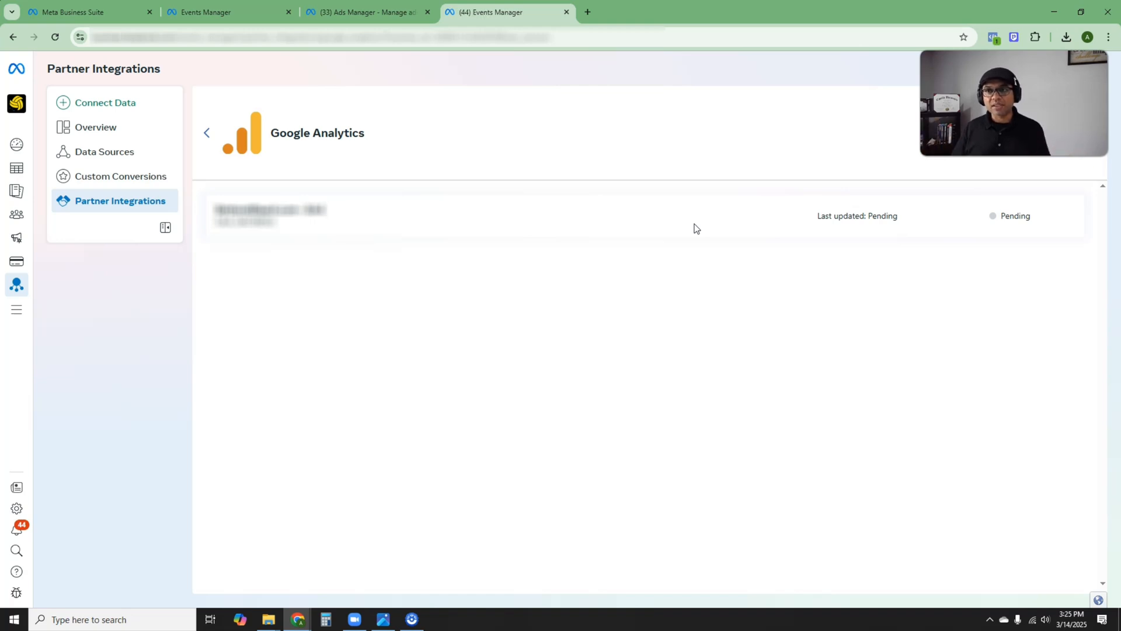
{"action": "mouse_move", "coordinate": [807, 190]}
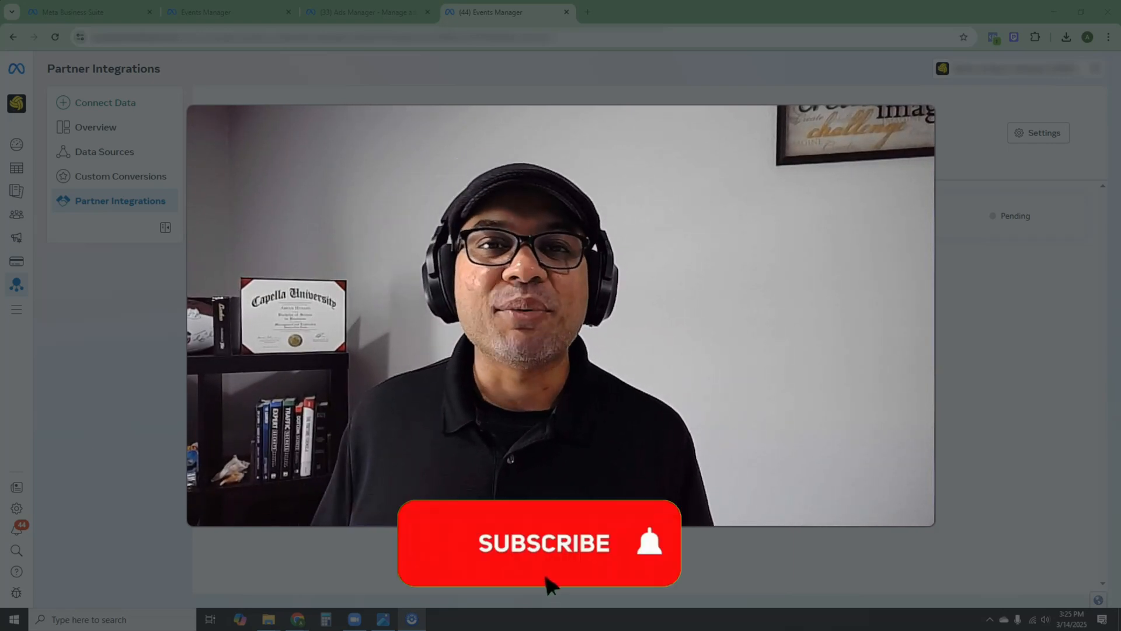
{"action": "left_click", "coordinate": [538, 542]}
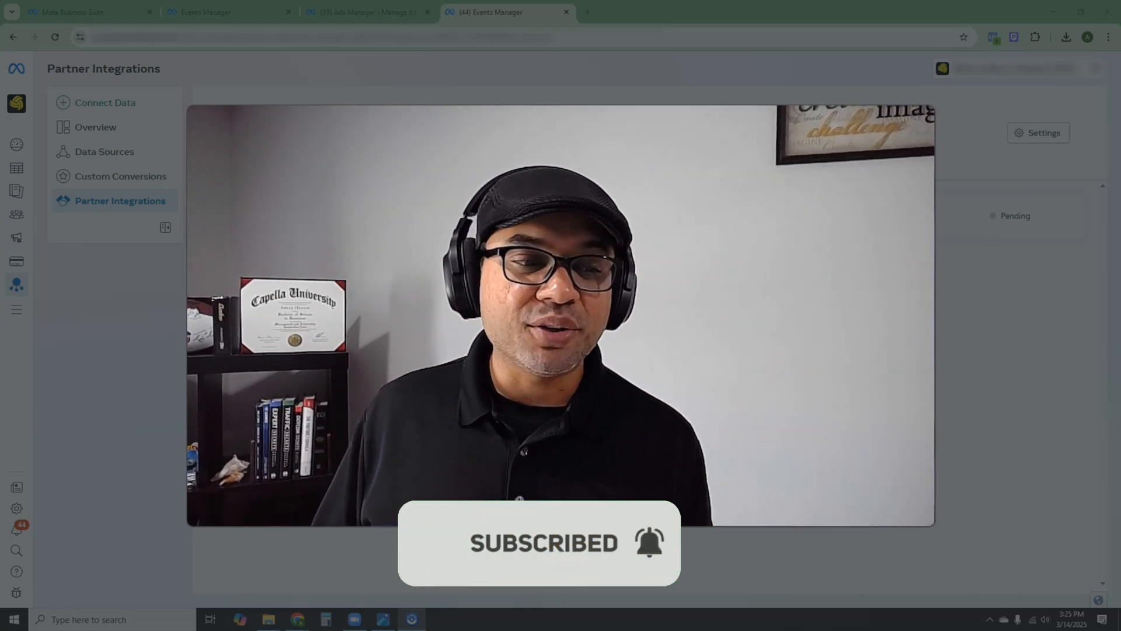